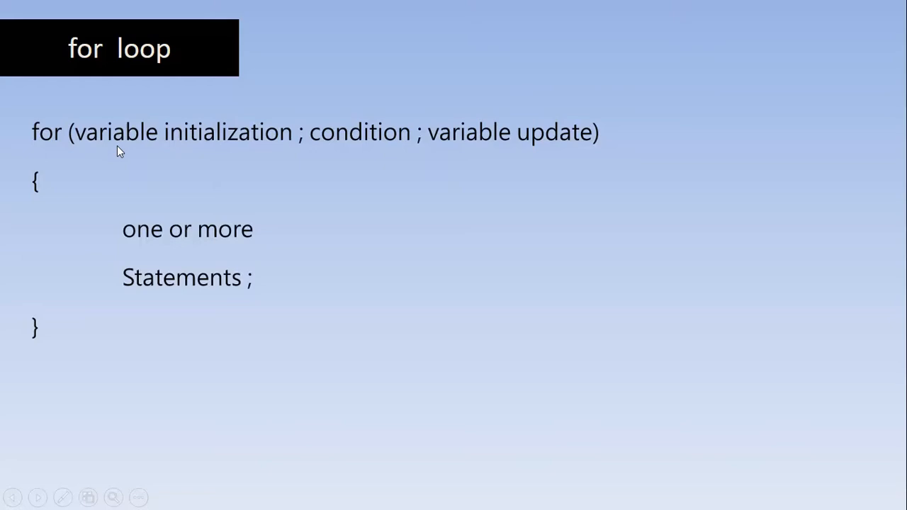
mouse_move(70, 122)
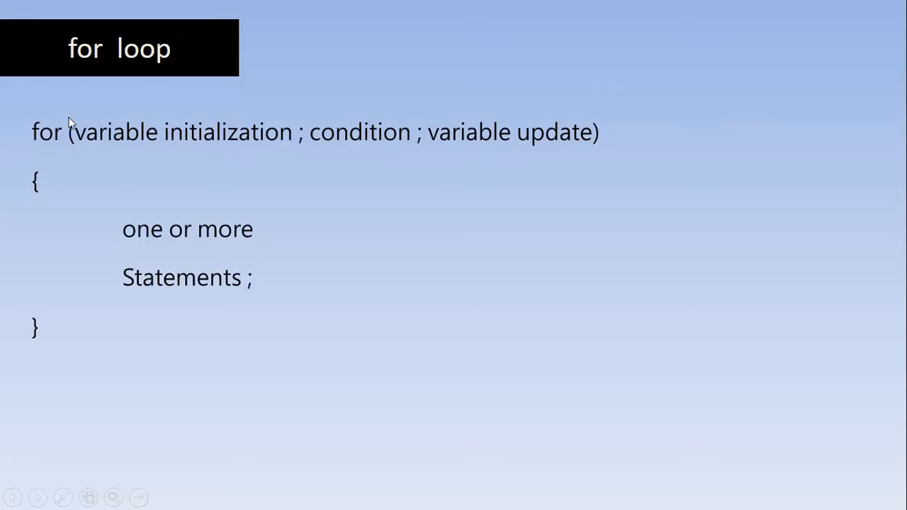
mouse_move(60, 135)
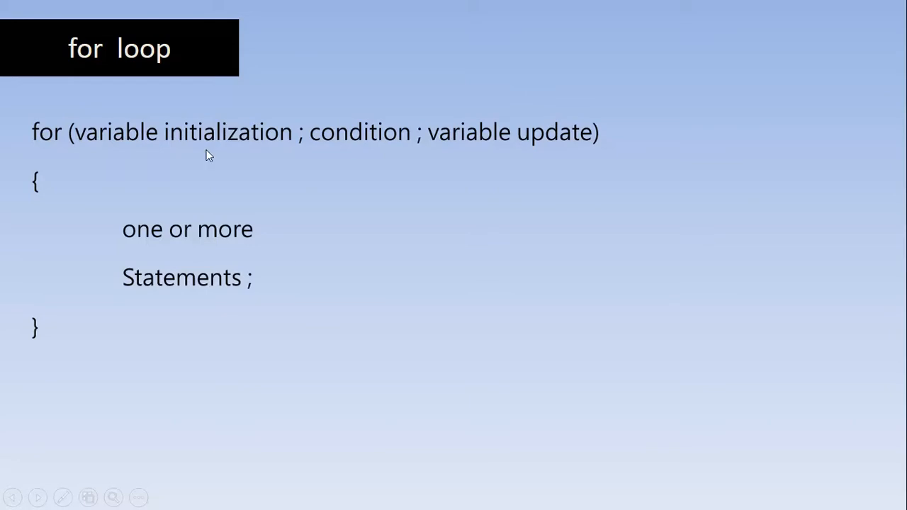
mouse_move(156, 139)
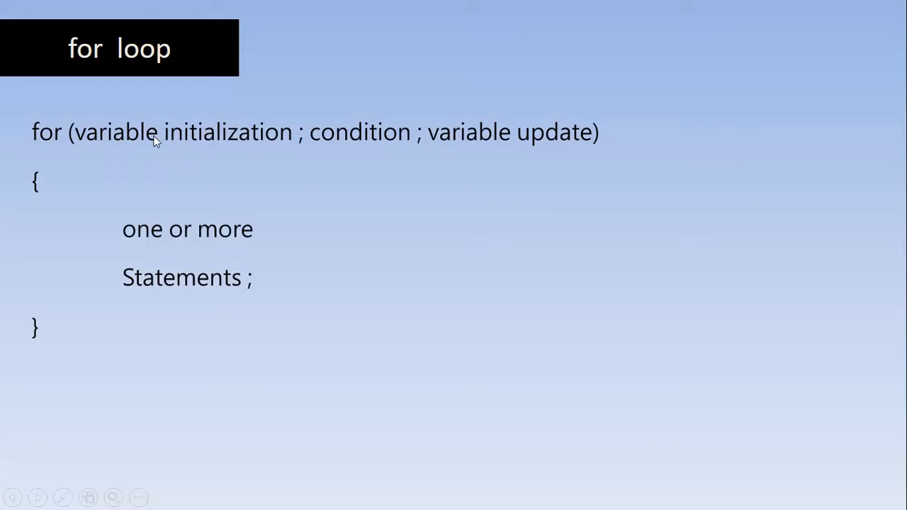
mouse_move(412, 105)
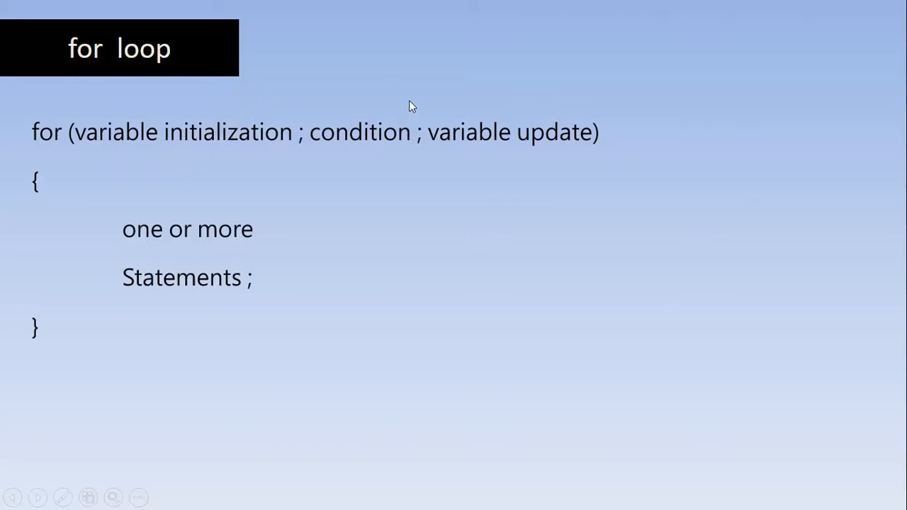
mouse_move(262, 150)
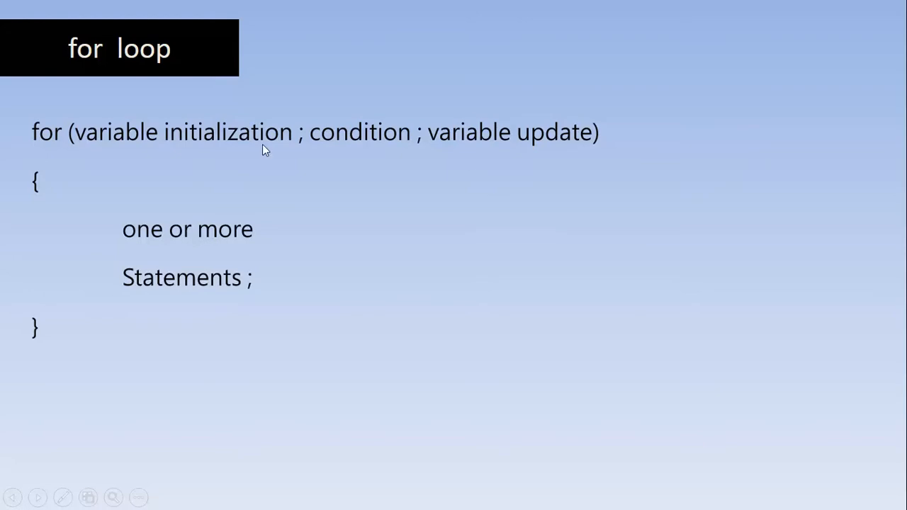
mouse_move(161, 132)
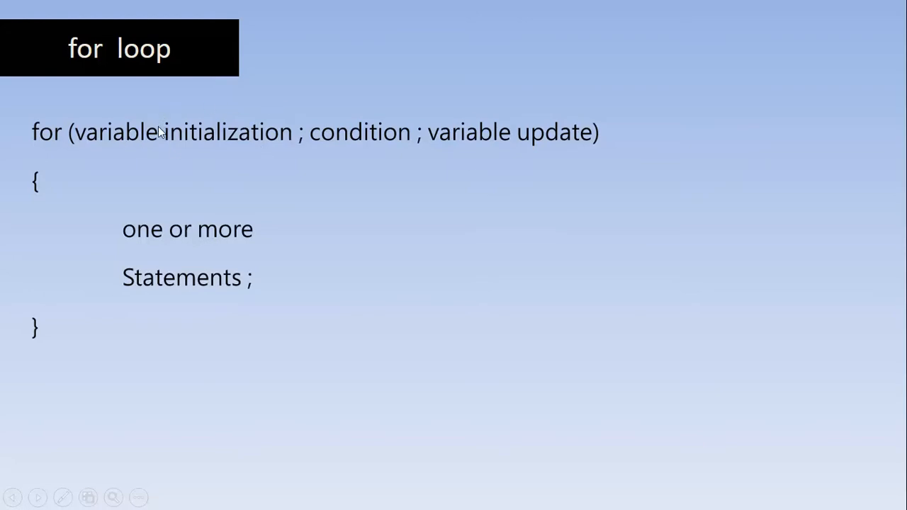
mouse_move(279, 138)
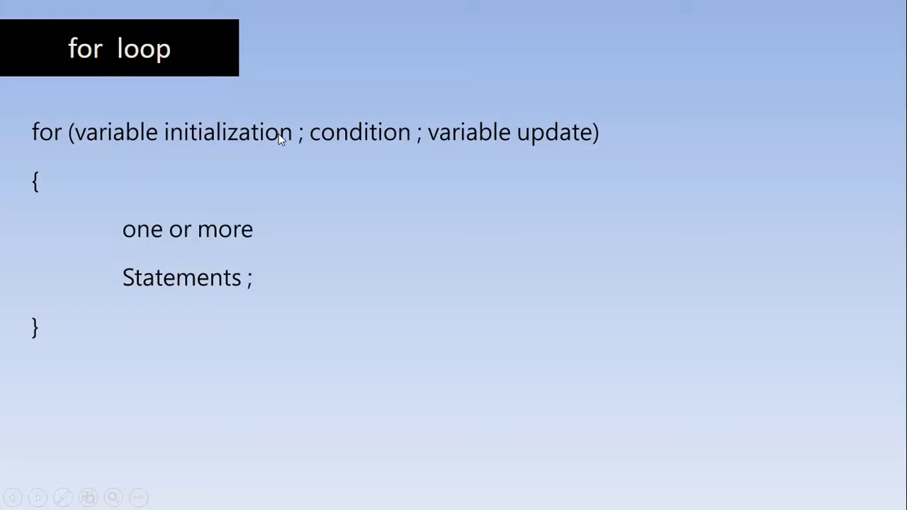
mouse_move(182, 116)
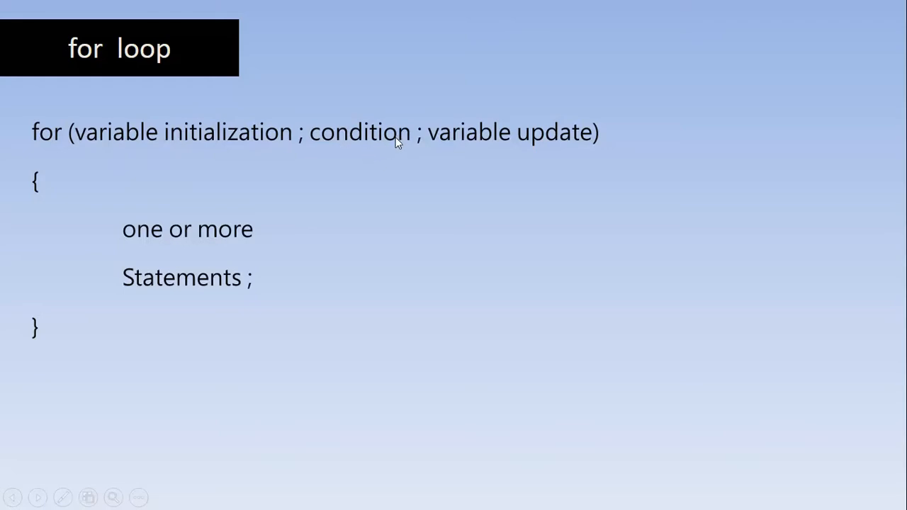
mouse_move(40, 252)
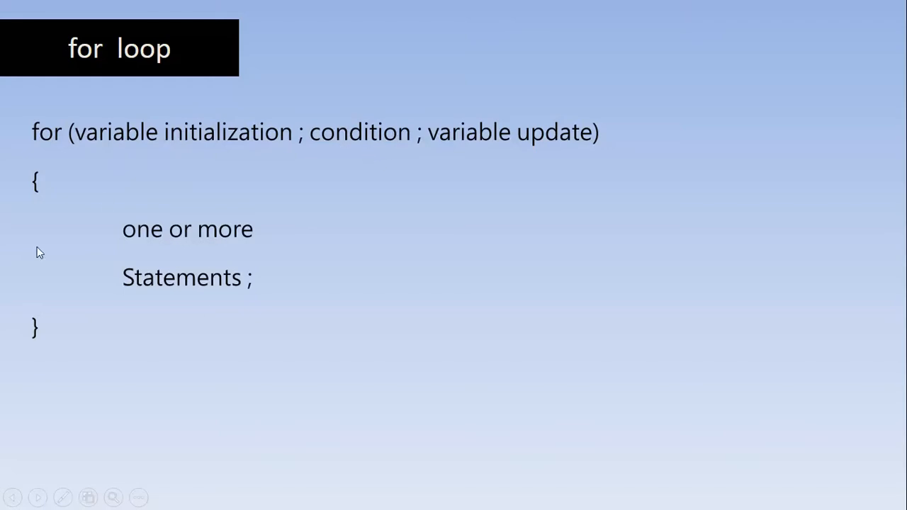
mouse_move(248, 163)
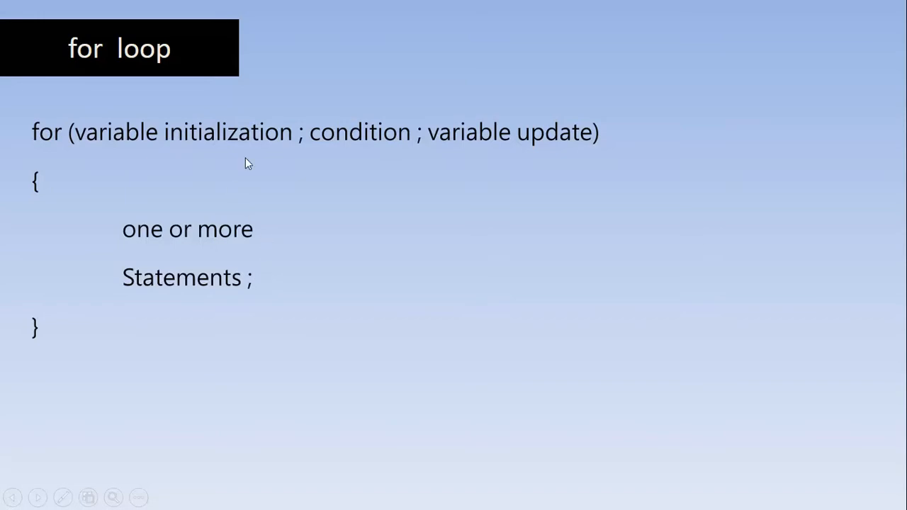
mouse_move(452, 78)
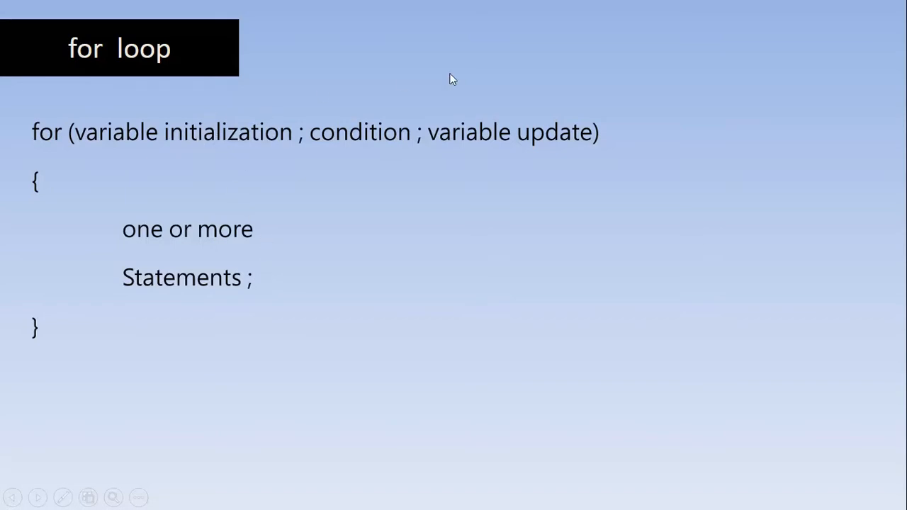
mouse_move(546, 132)
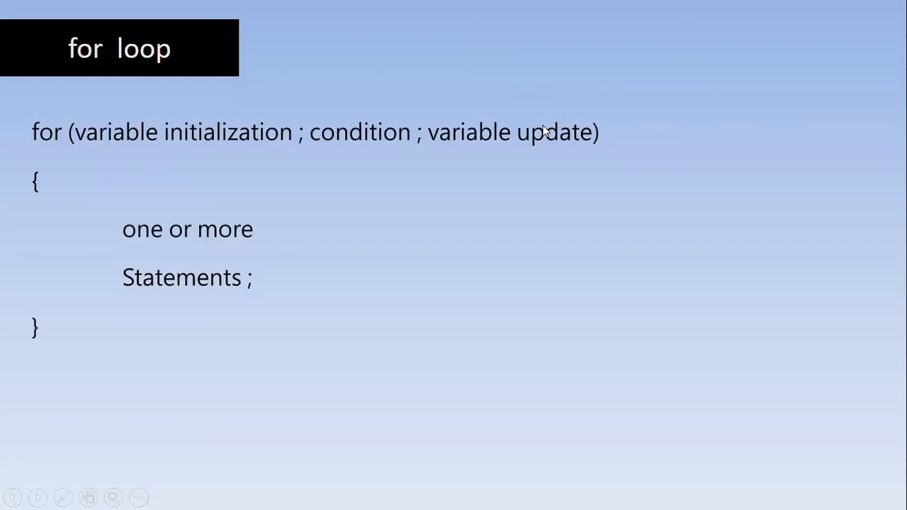
mouse_move(540, 147)
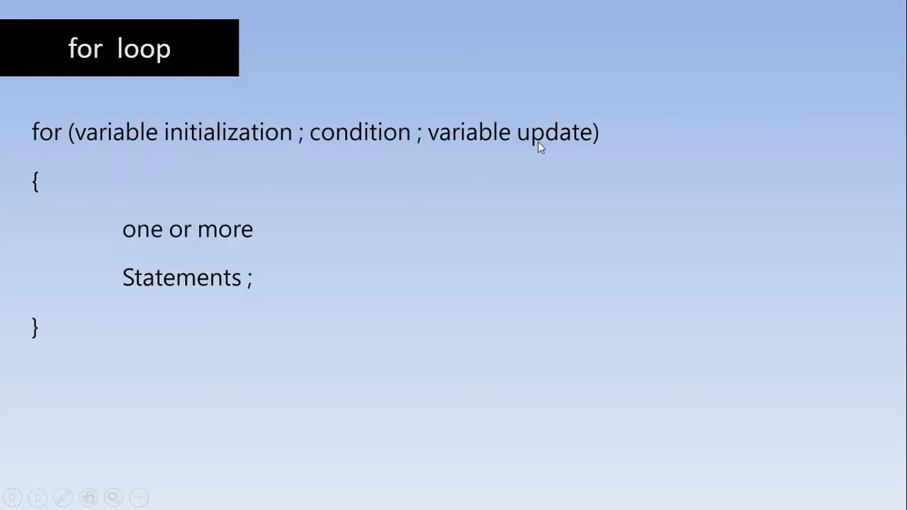
mouse_move(542, 114)
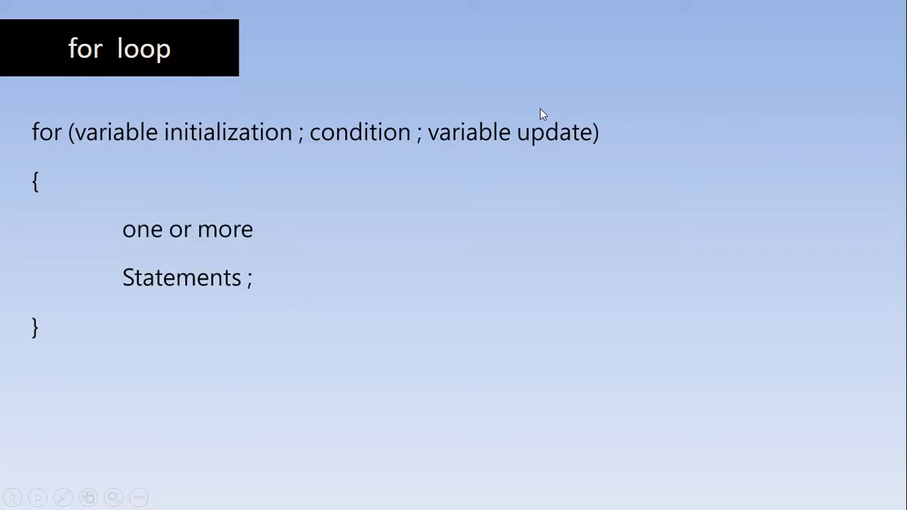
mouse_move(259, 131)
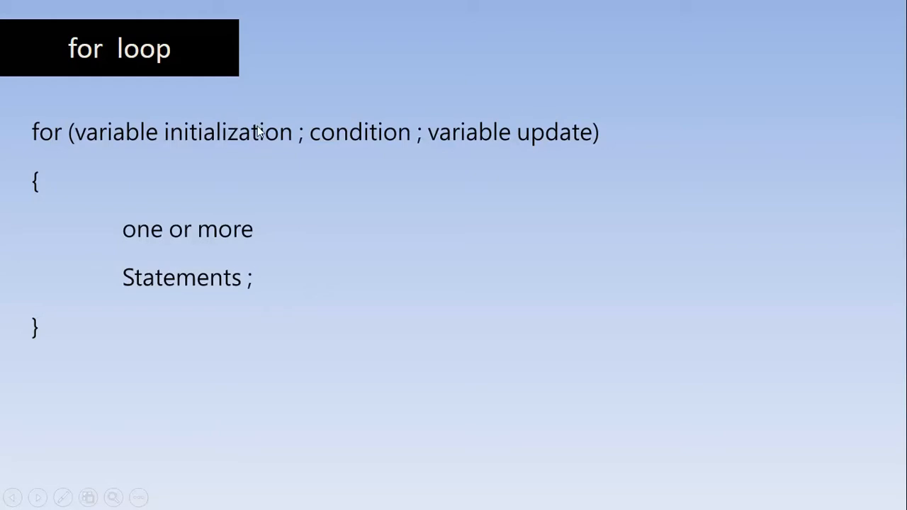
mouse_move(375, 149)
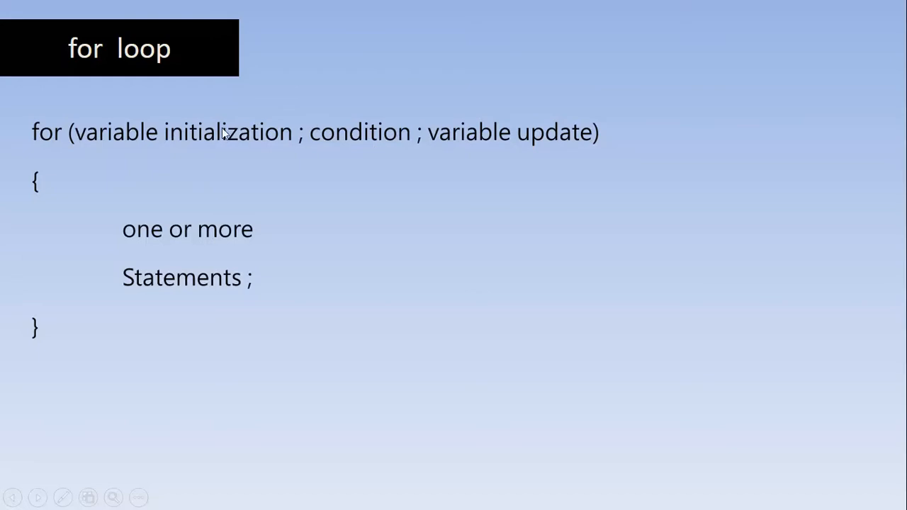
mouse_move(228, 113)
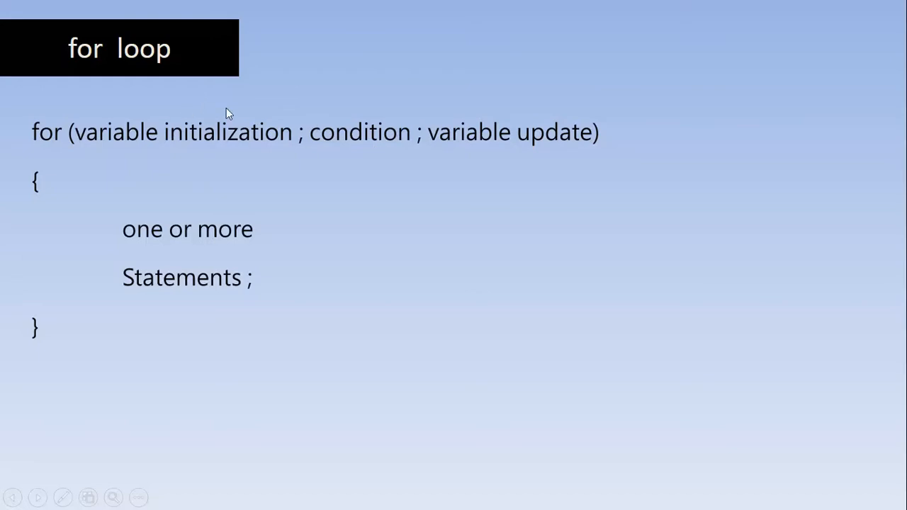
mouse_move(176, 140)
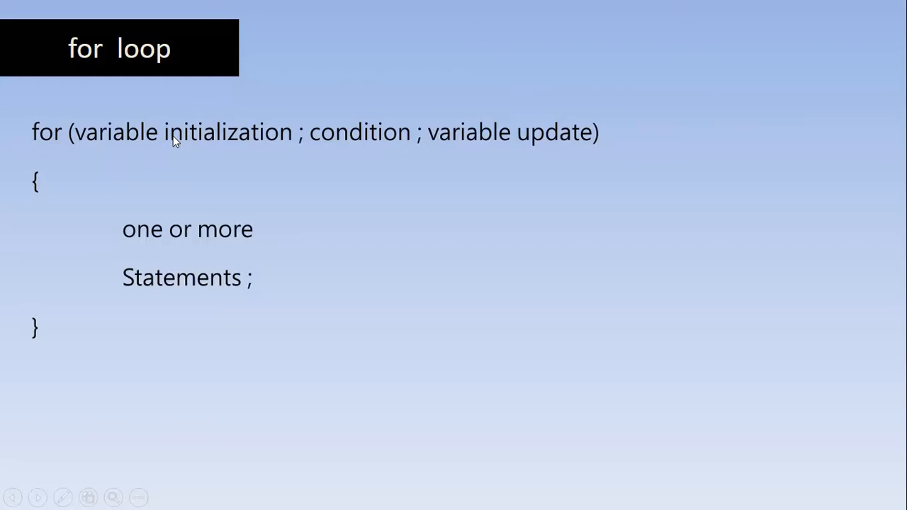
mouse_move(363, 95)
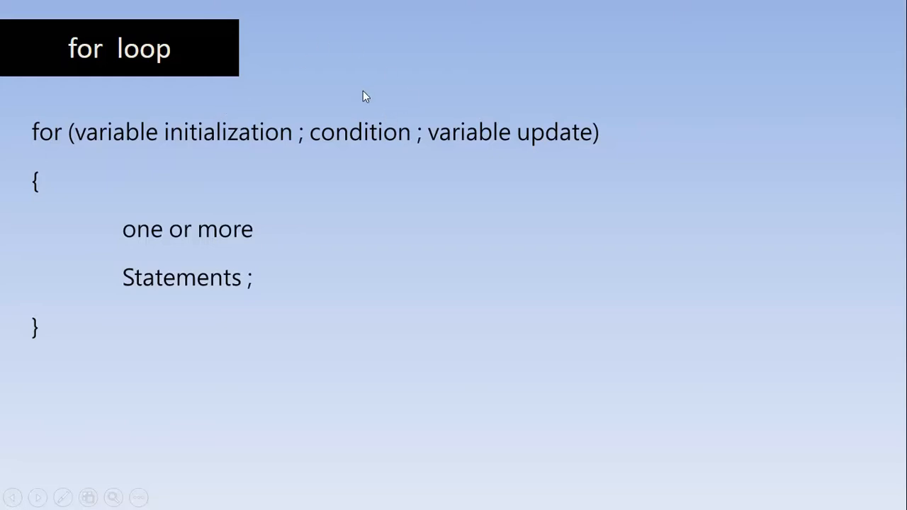
mouse_move(225, 204)
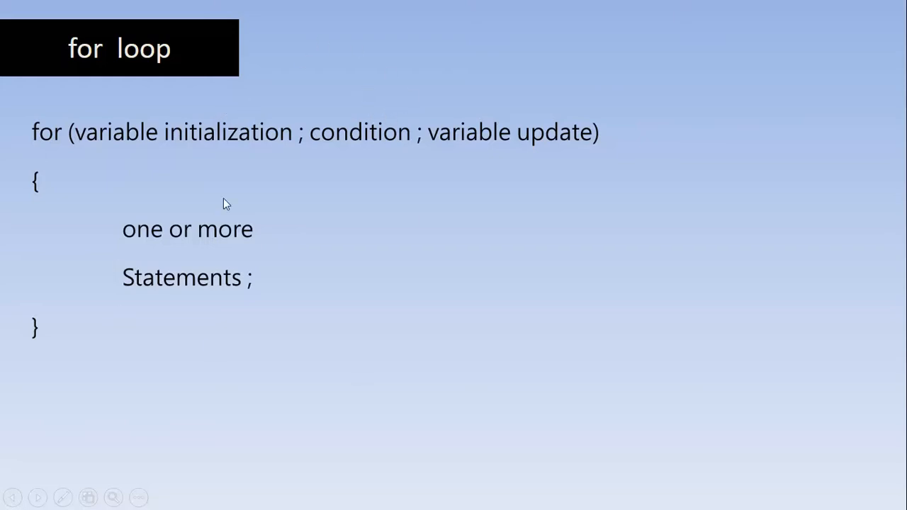
mouse_move(204, 204)
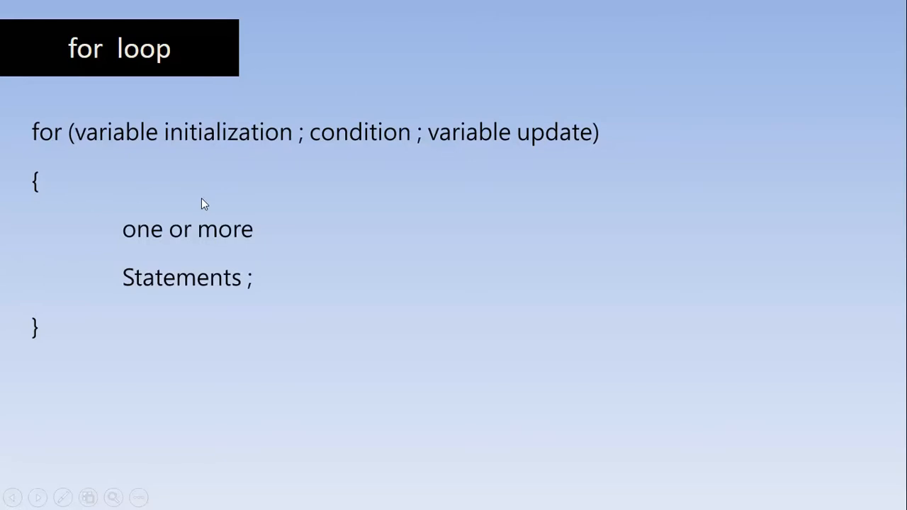
mouse_move(541, 136)
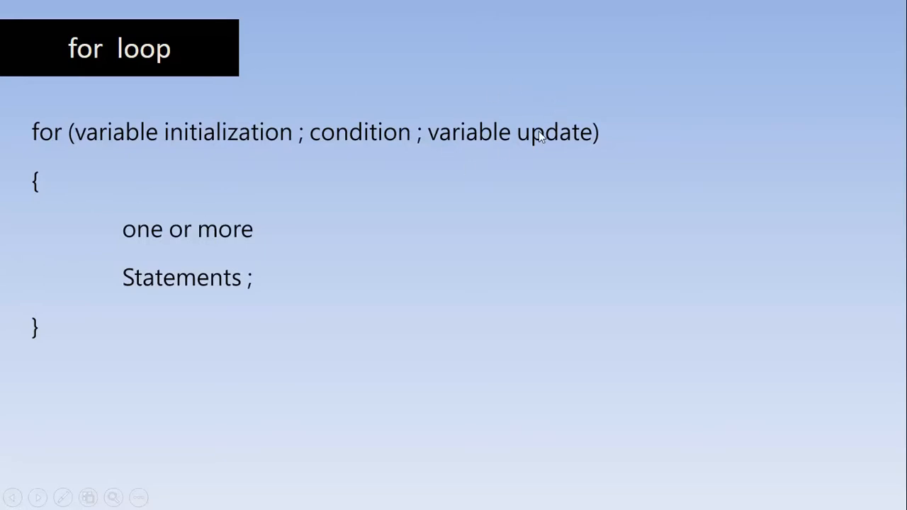
mouse_move(566, 118)
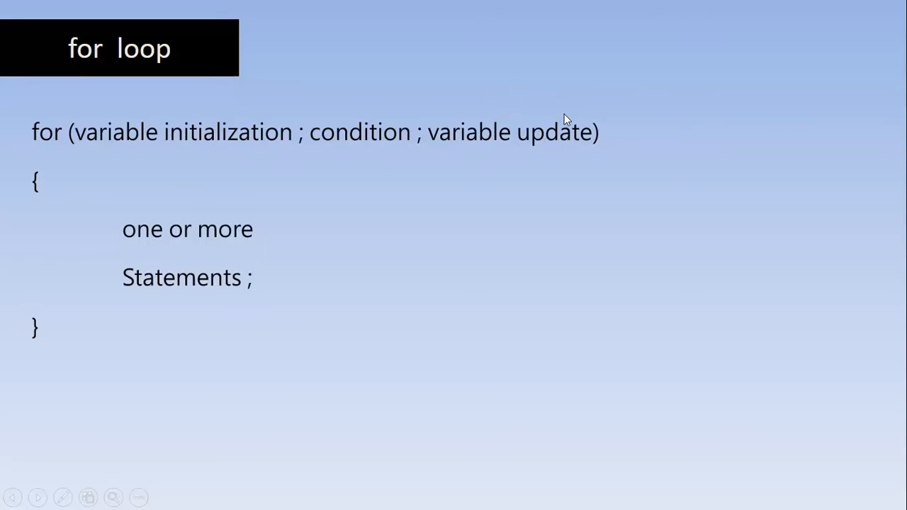
mouse_move(368, 126)
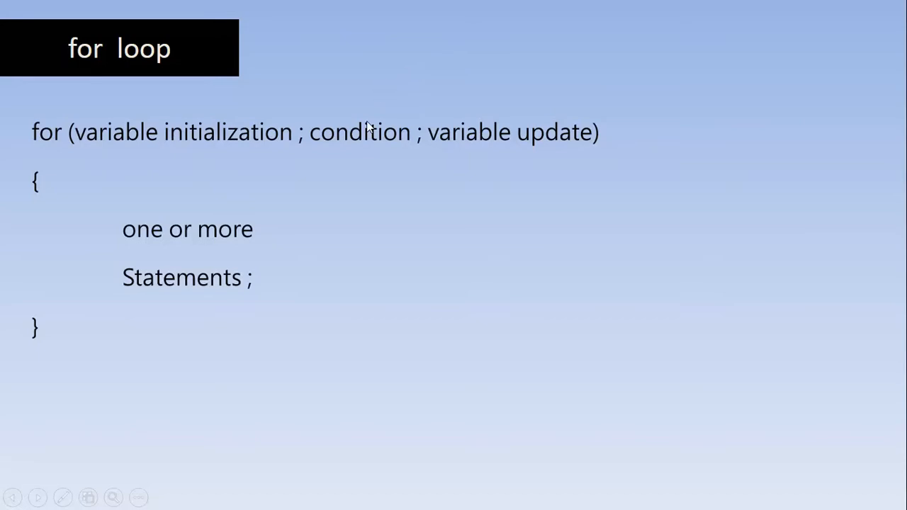
mouse_move(407, 85)
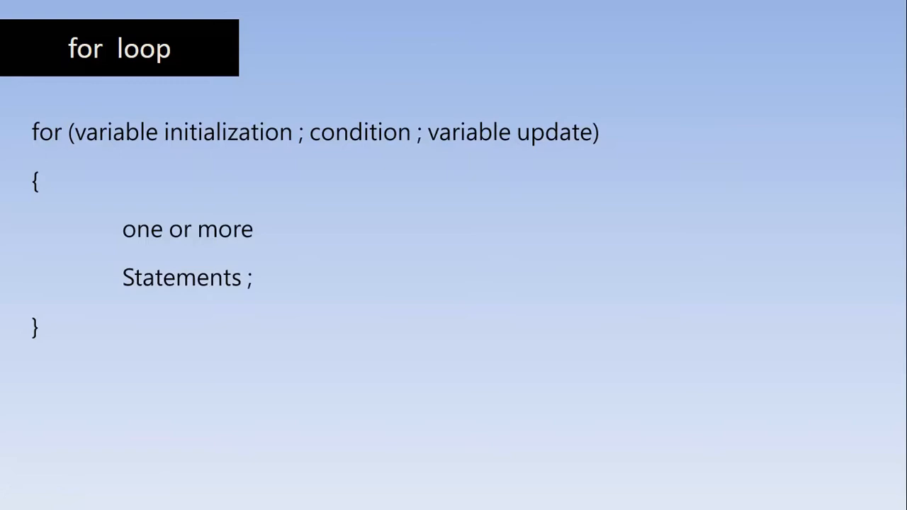
mouse_move(70, 175)
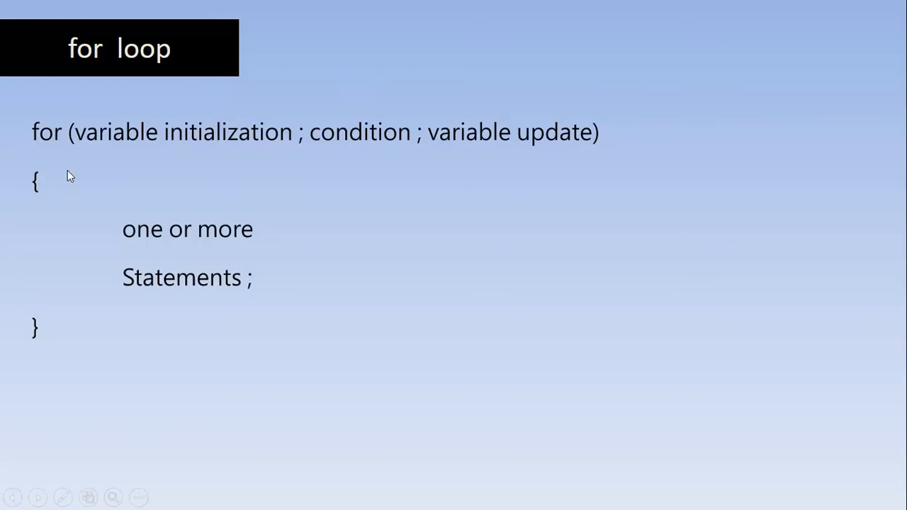
mouse_move(439, 218)
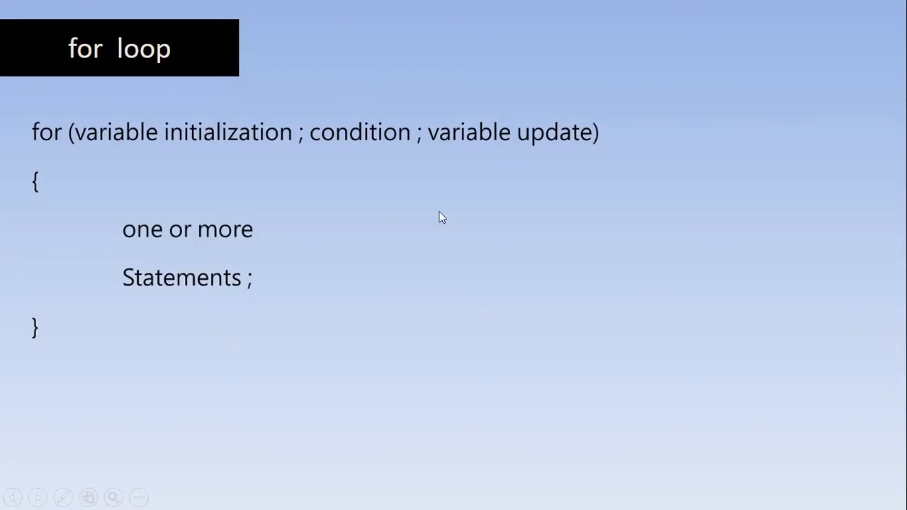
mouse_move(400, 282)
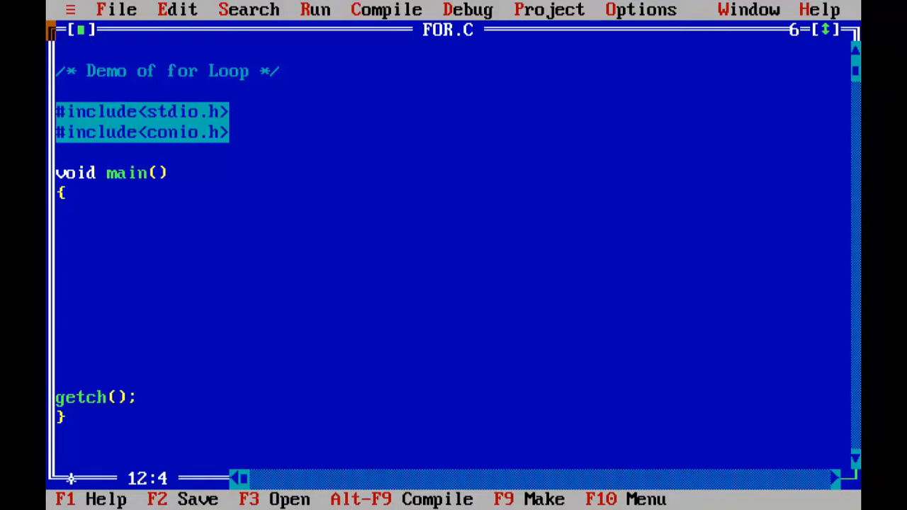
Type the empty for( ; ; ) loop skeleton inside main of FOR.C.
text(for())
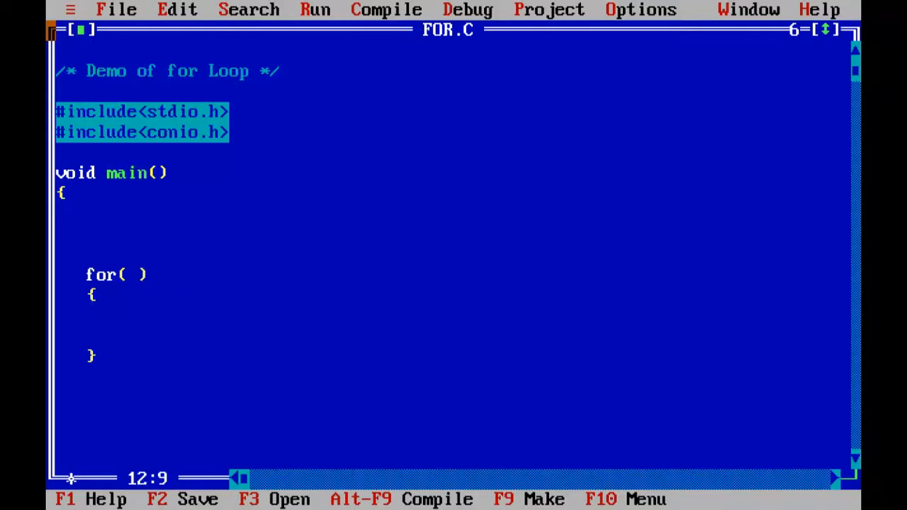
text(i;)
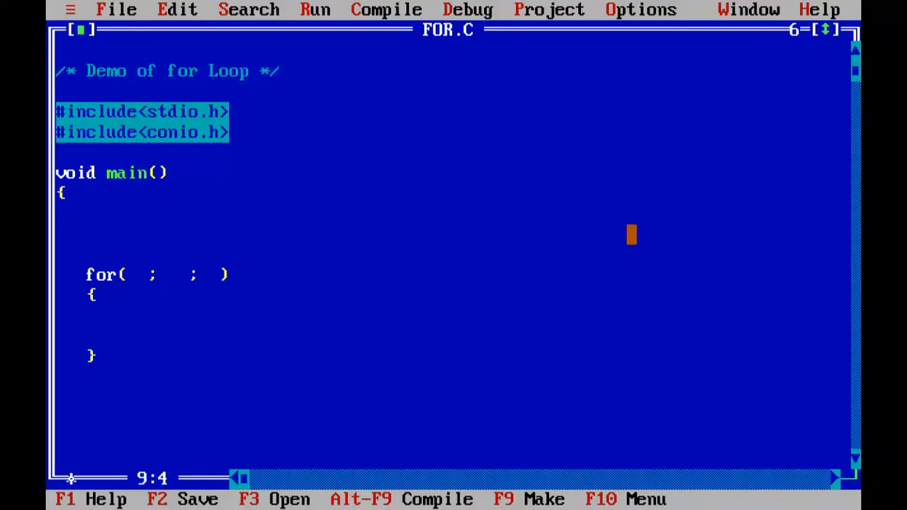
Declare int i, call clrscr(), and printf "Welcome to Ankpro Training\n" in the loop.
text(int i;)
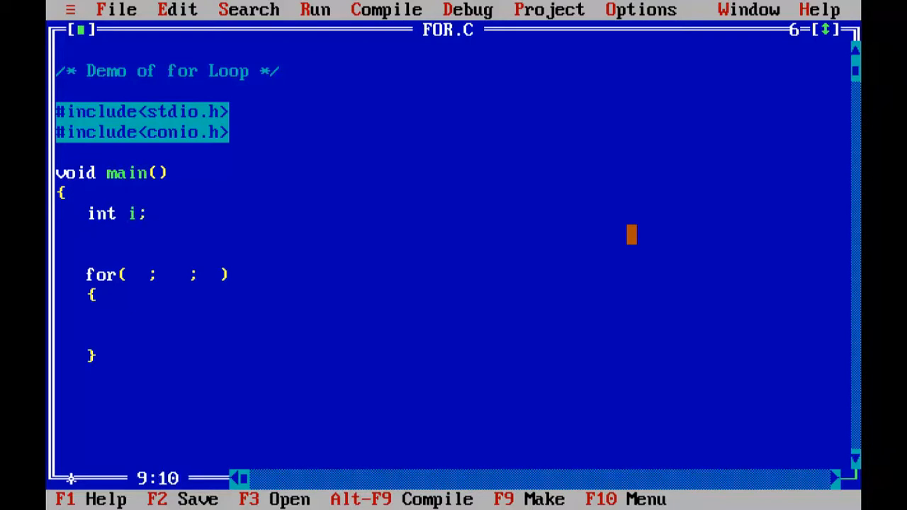
text(clrscr();)
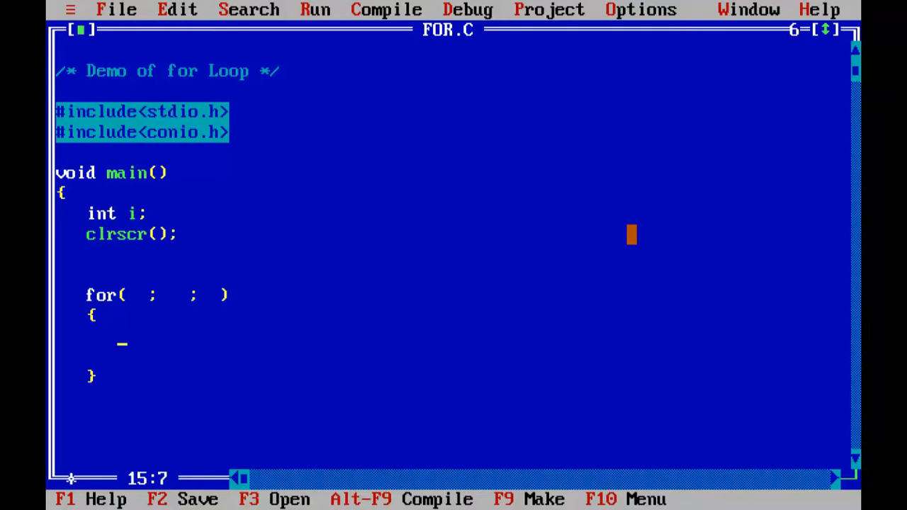
text(print)
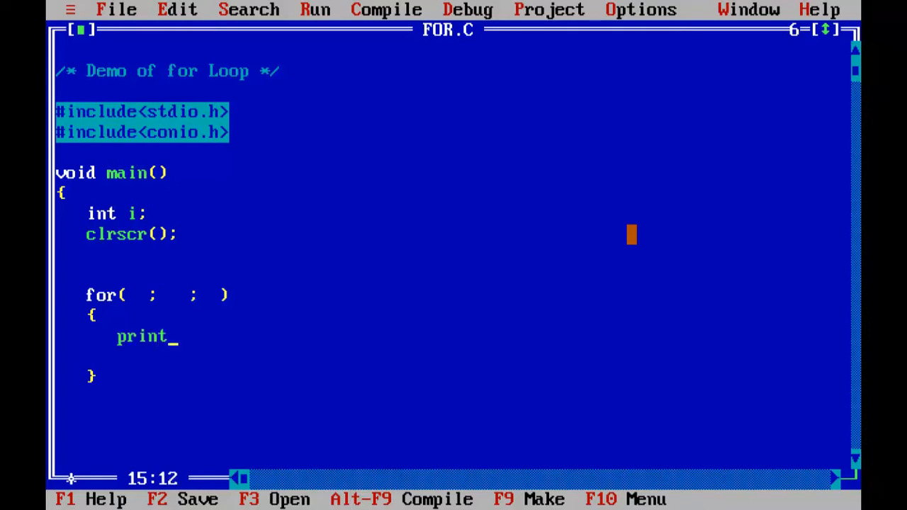
text(f();)
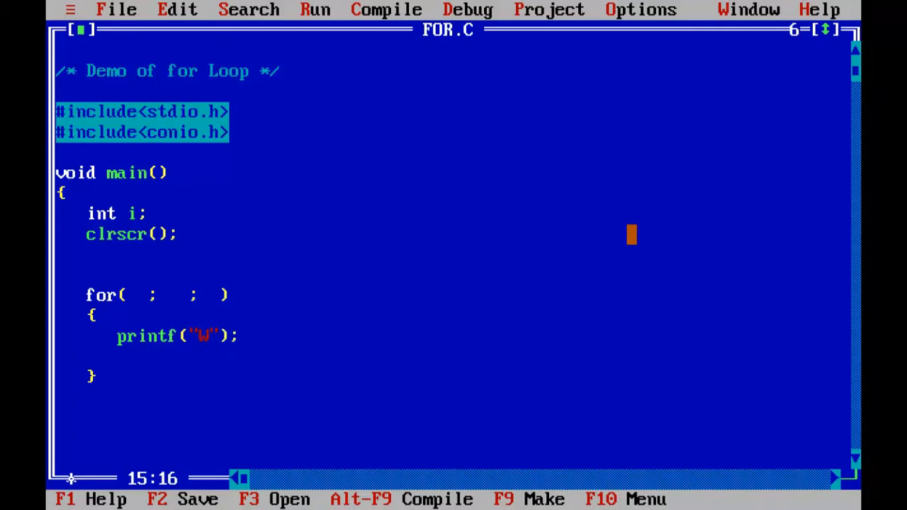
text(elcome to)
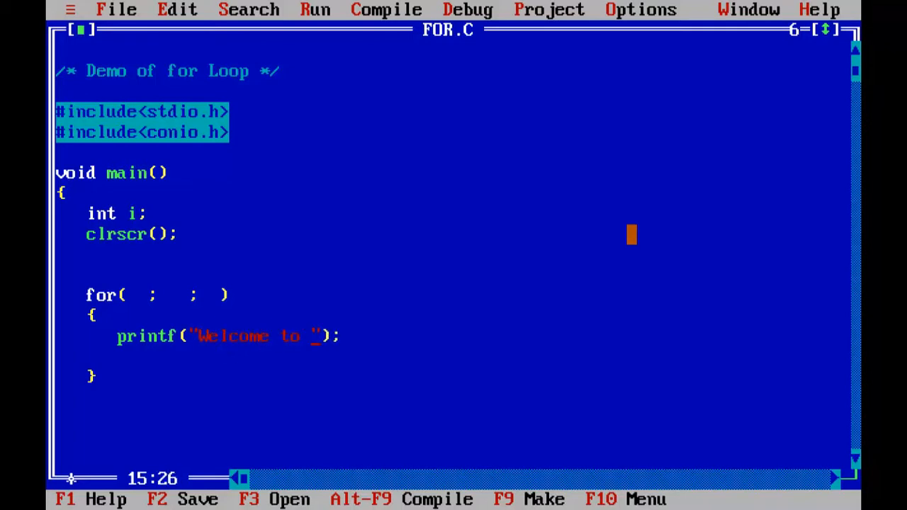
text(Ankpro)
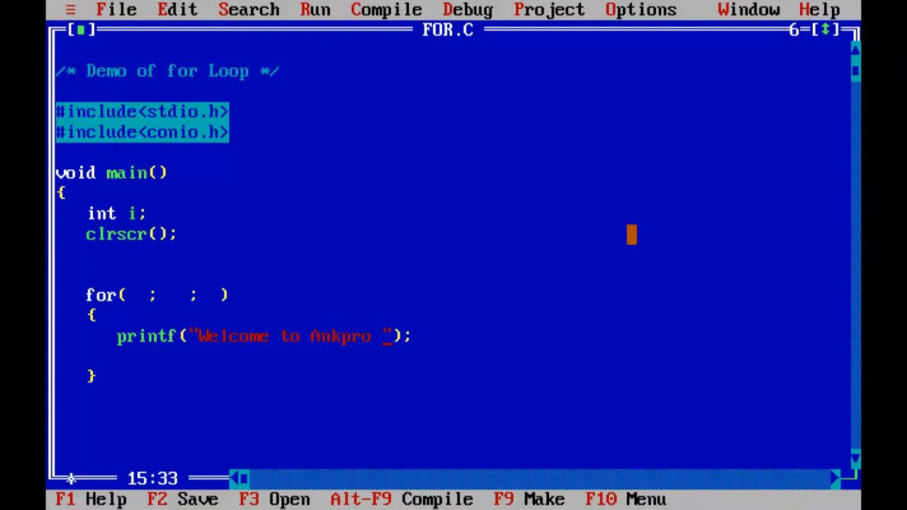
text(Training)
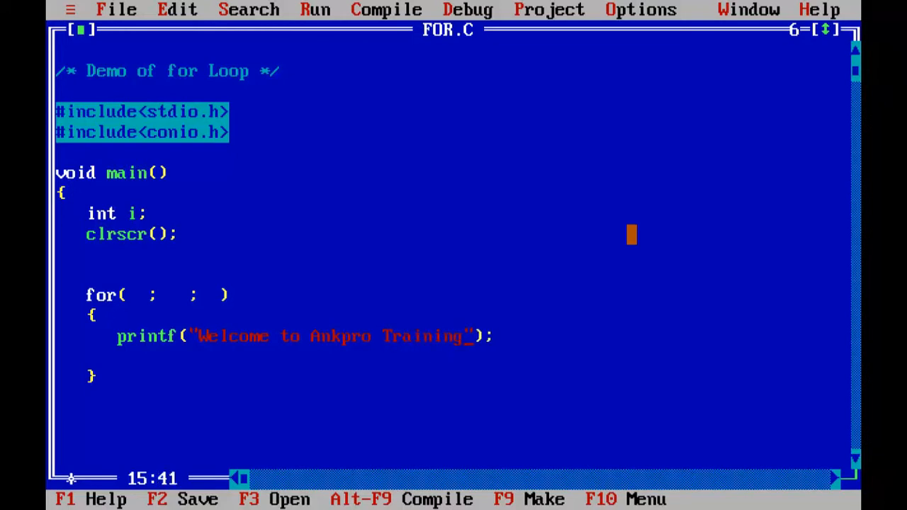
text(\n)
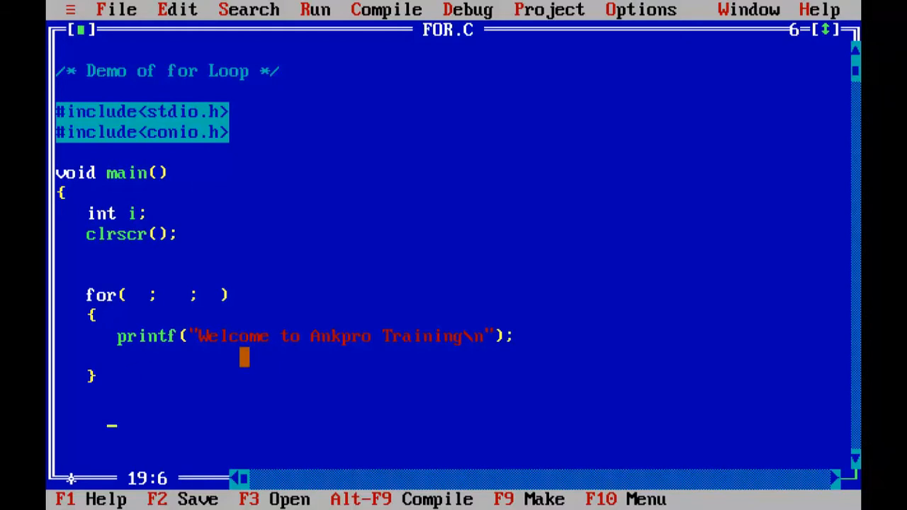
Fill the loop header with i=1; i<=10; i++.
click(121, 295)
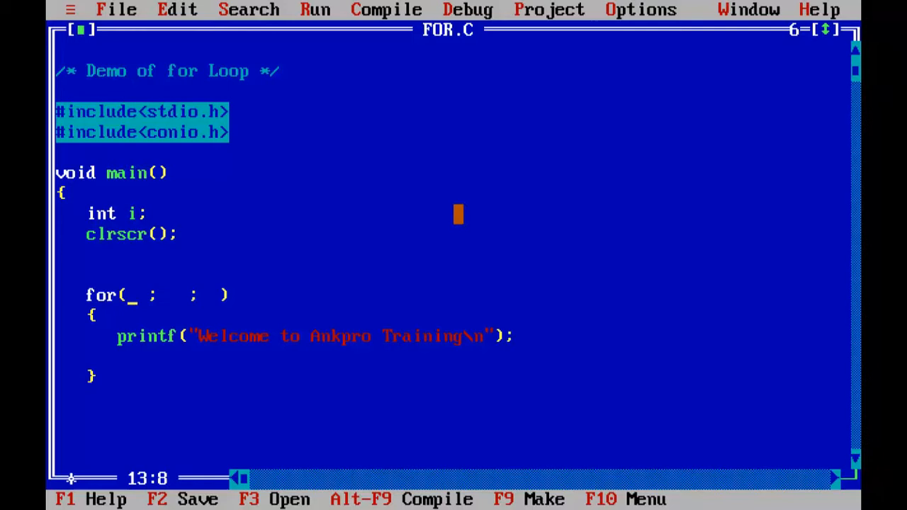
text(i)
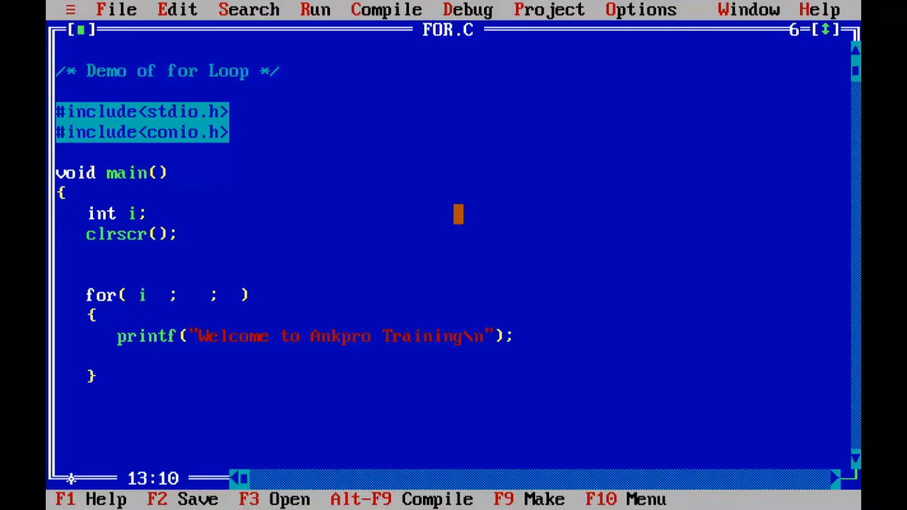
text(=1)
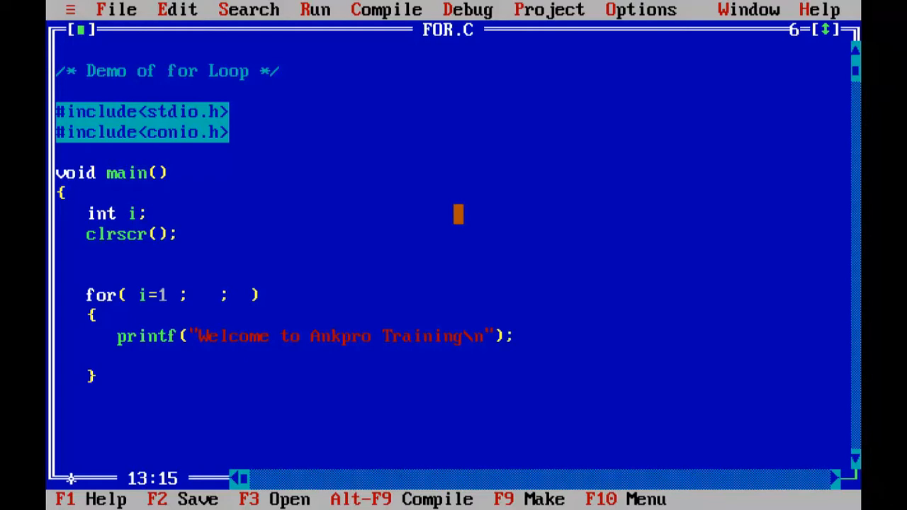
text(i)
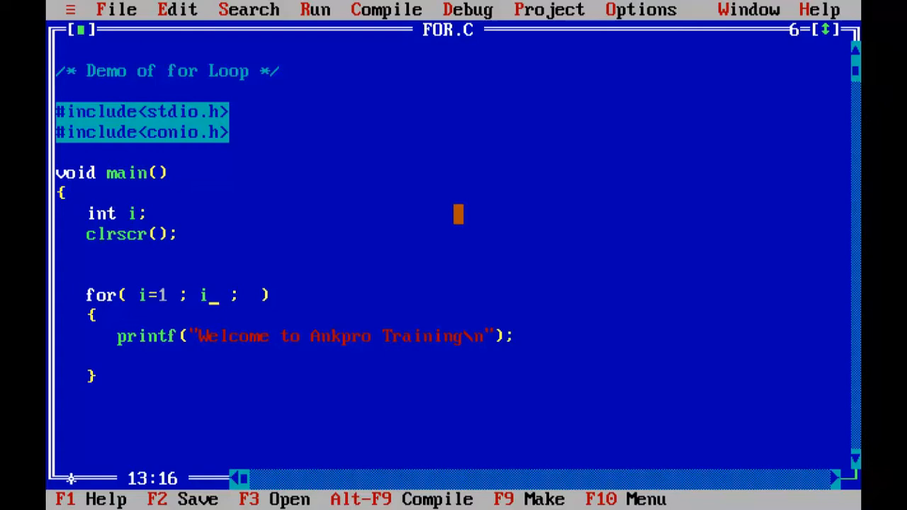
text(<)
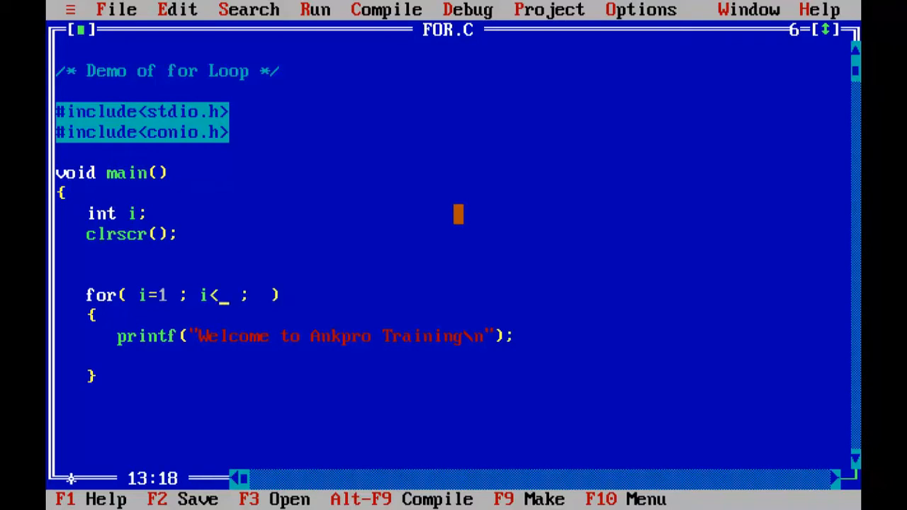
text(=10)
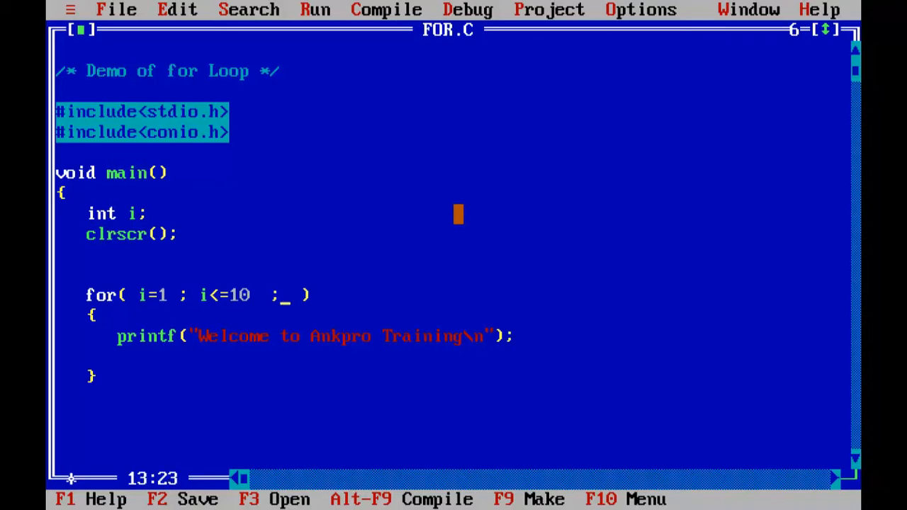
text(i++)
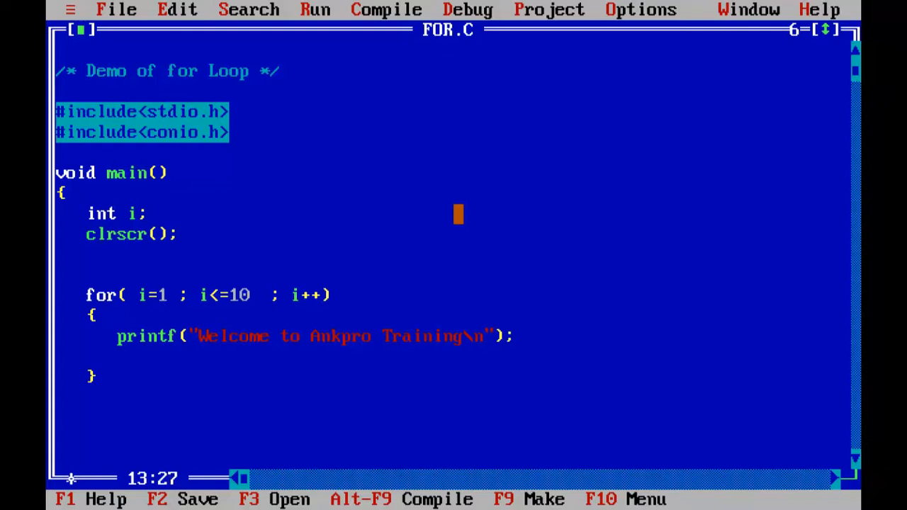
Change the loop's upper limit to 20.
click(153, 295)
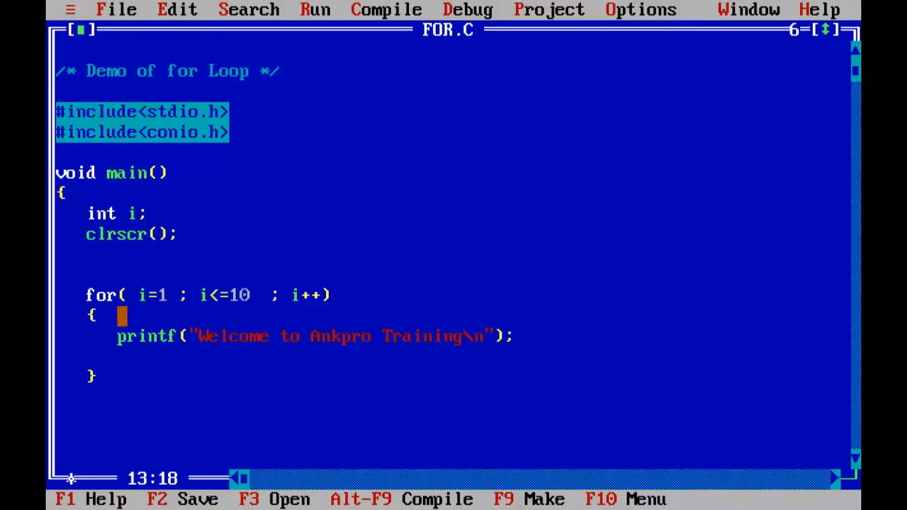
click(128, 336)
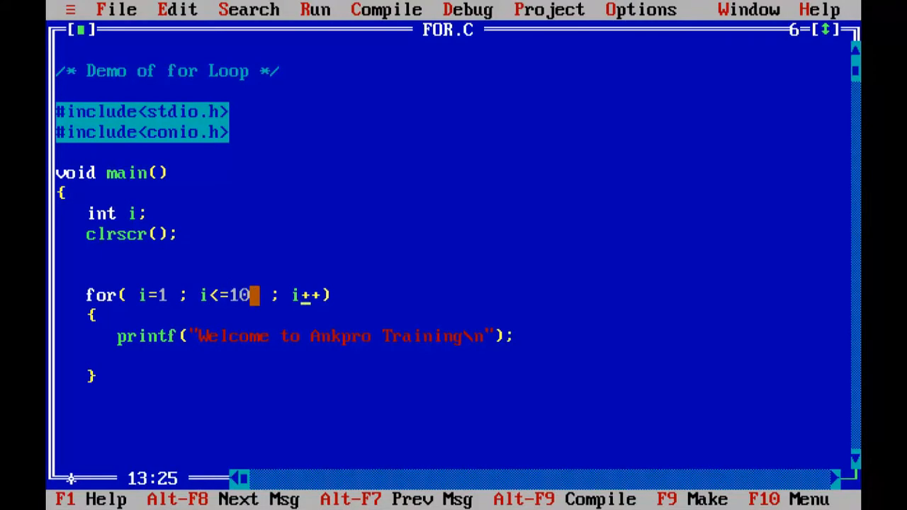
text(20)
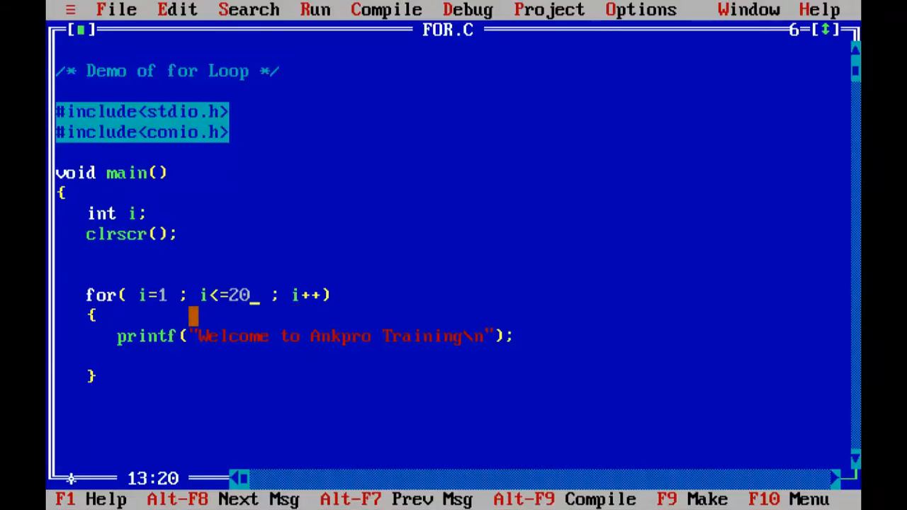
Edit the loop condition's limit, ending with i<=20.
click(162, 295)
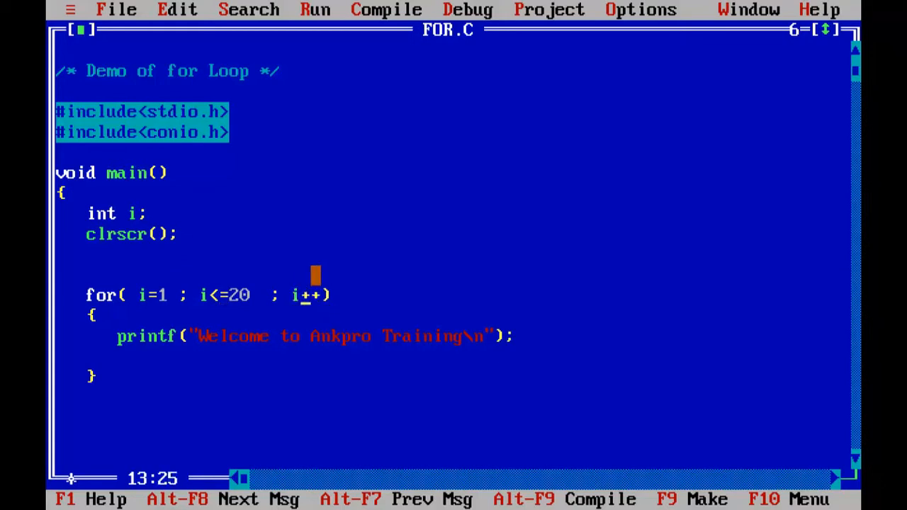
click(152, 295)
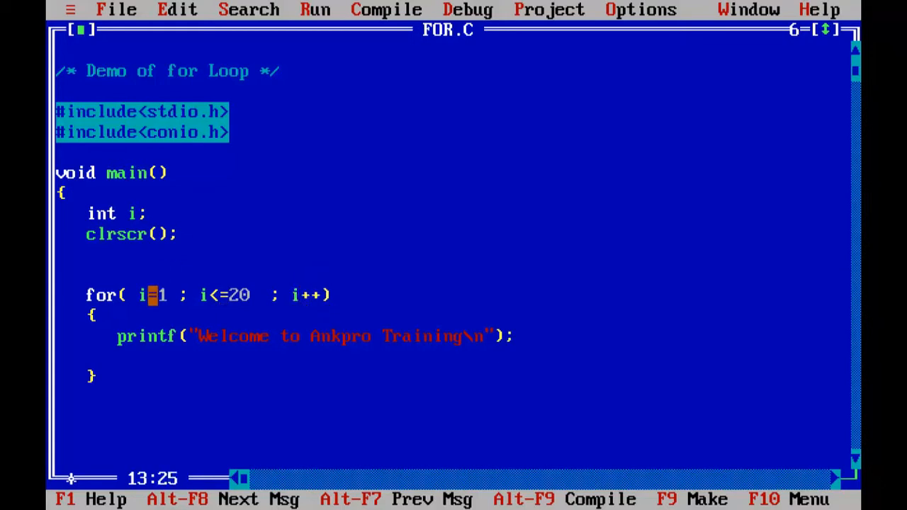
mouse_move(366, 277)
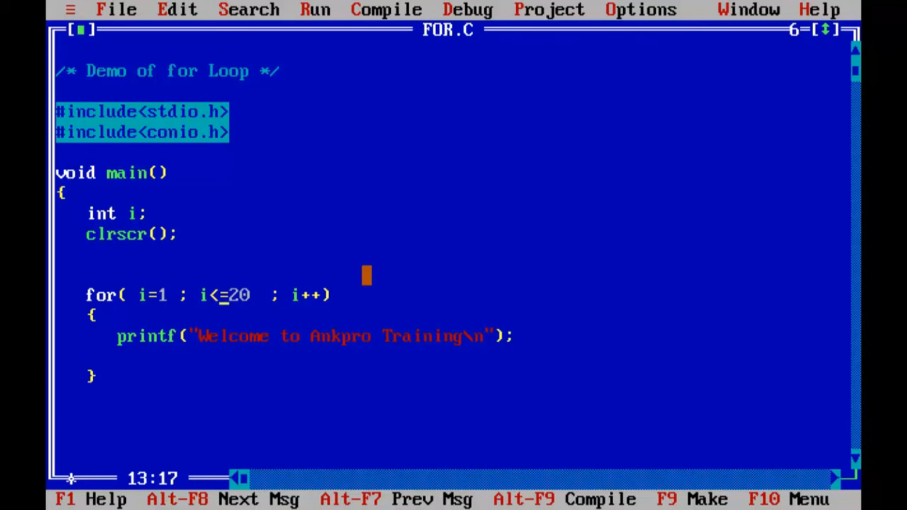
mouse_move(194, 378)
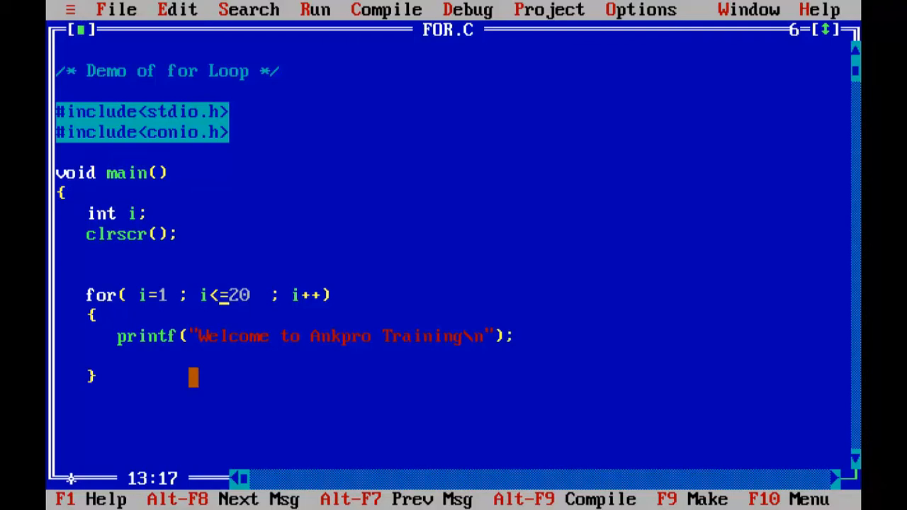
mouse_move(550, 276)
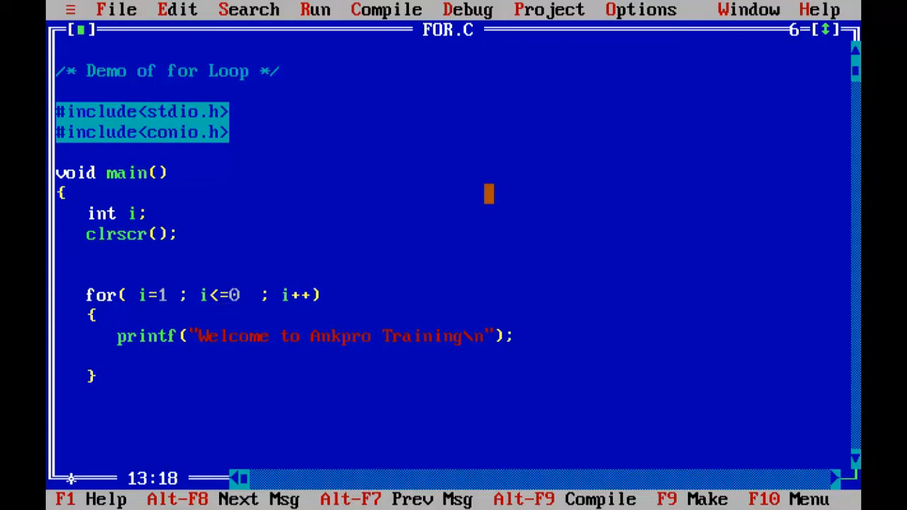
text(2)
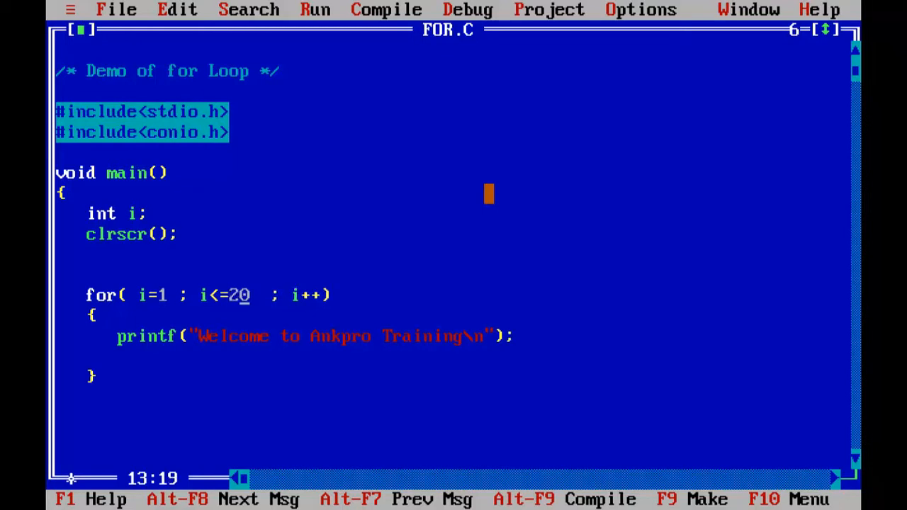
Restore the limit to 10, print i with " %d\n", and compile with F9.
text(10)
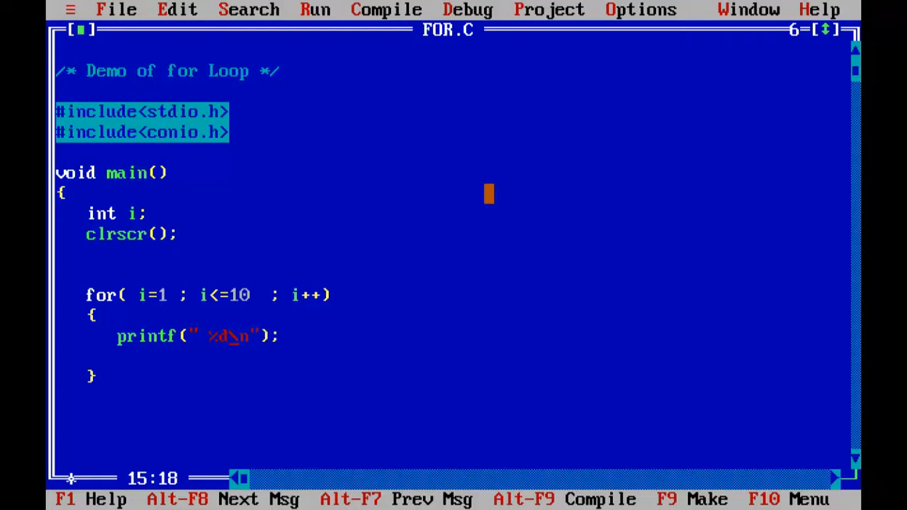
text(,)
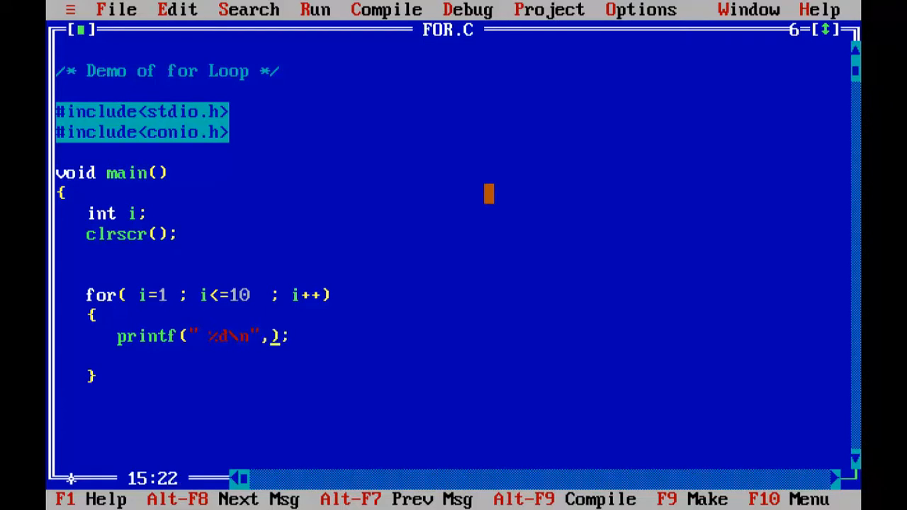
key(f9)
text(i)
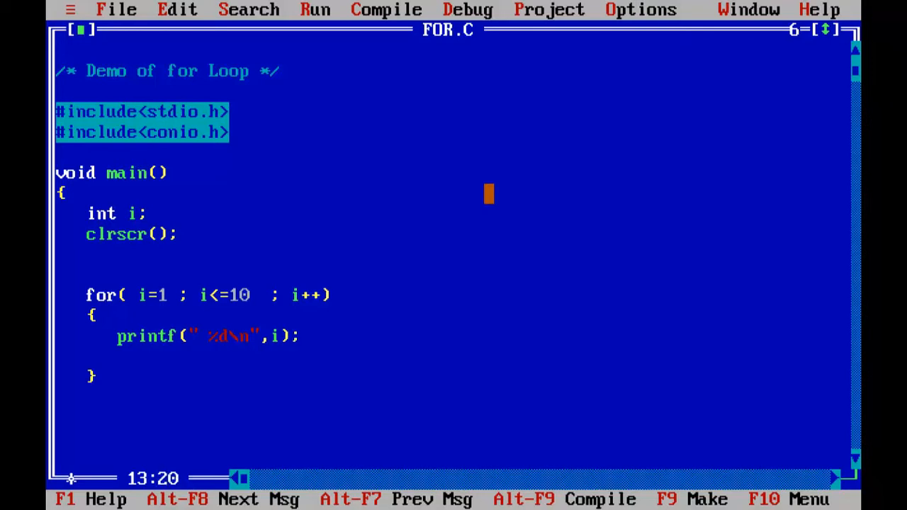
click(255, 295)
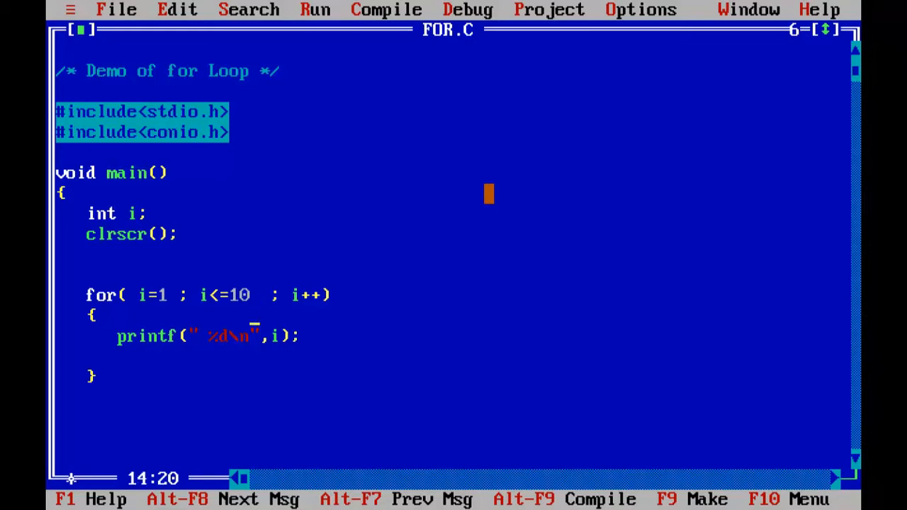
Insert an if condition testing i%2 on a new line above the printf.
key(Return)
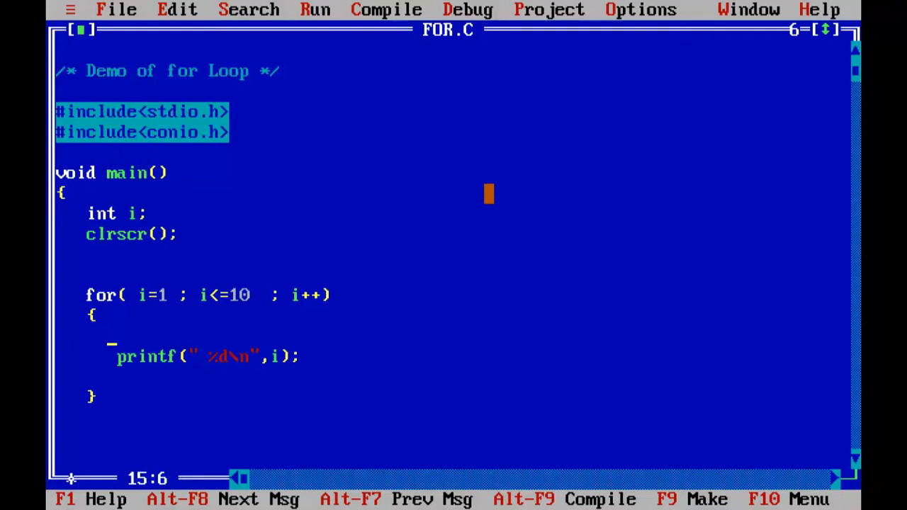
text(if)
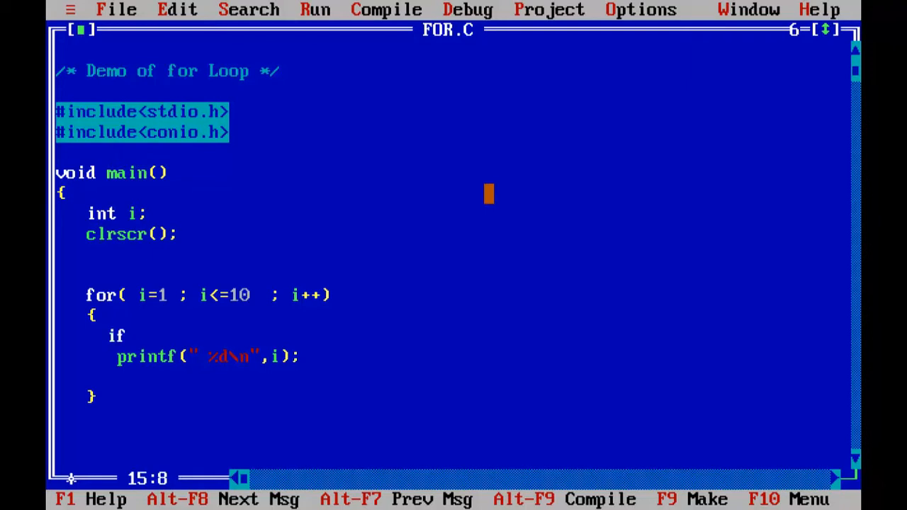
text(())
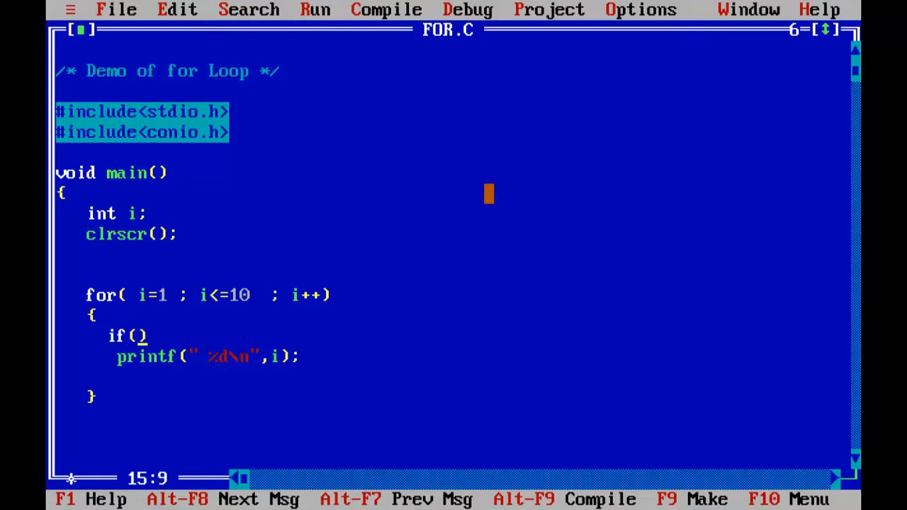
text(i%)
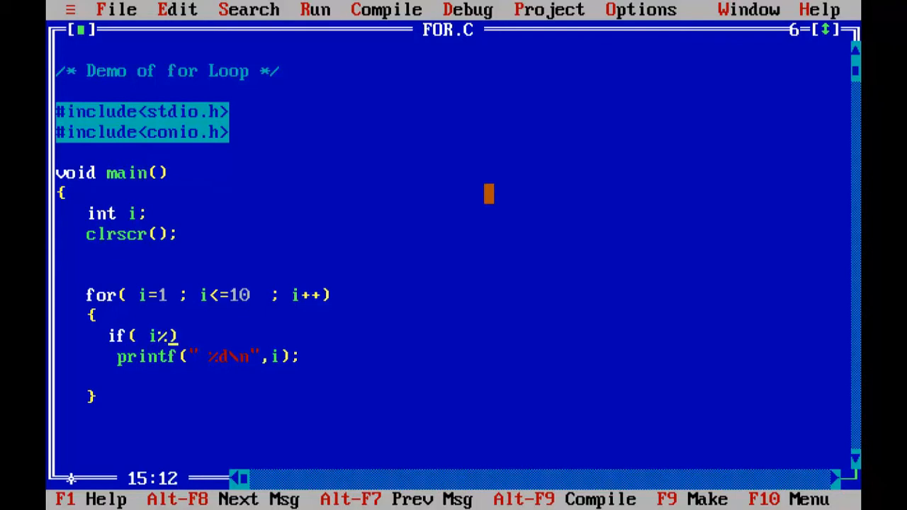
text(2 == 0)
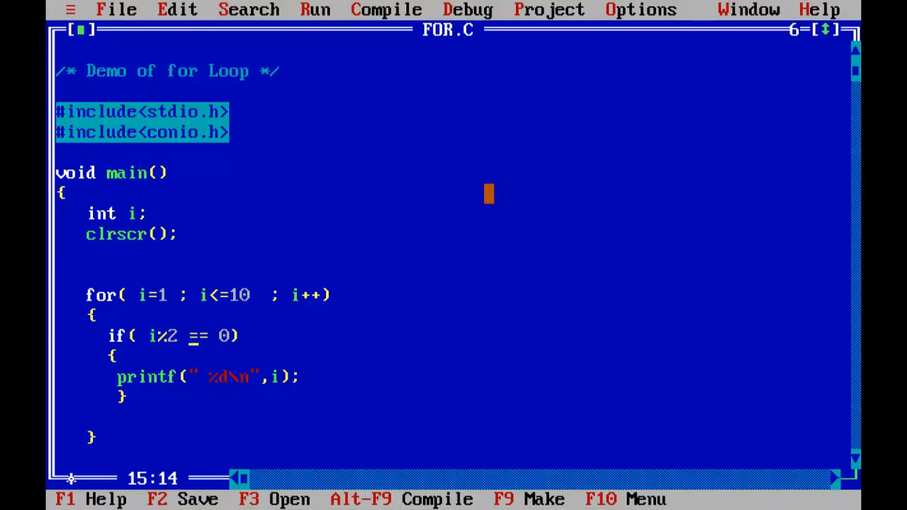
key(Backspace)
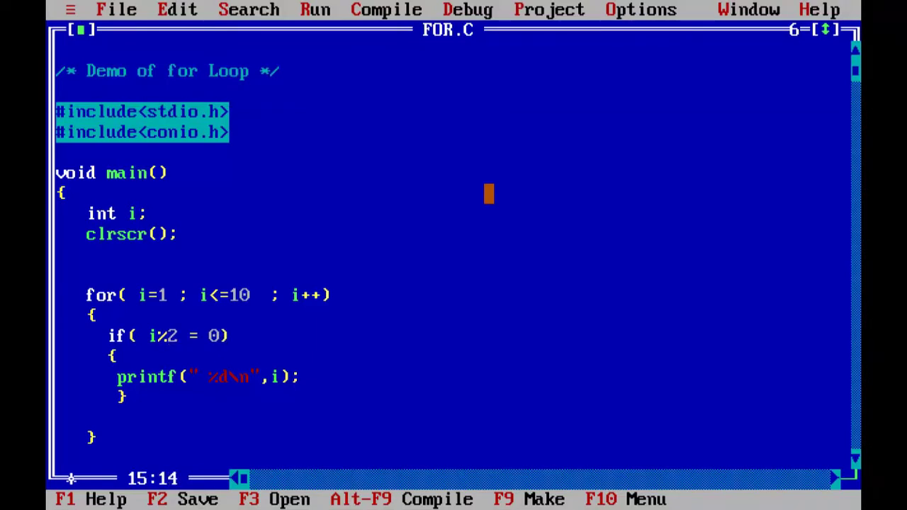
text(!)
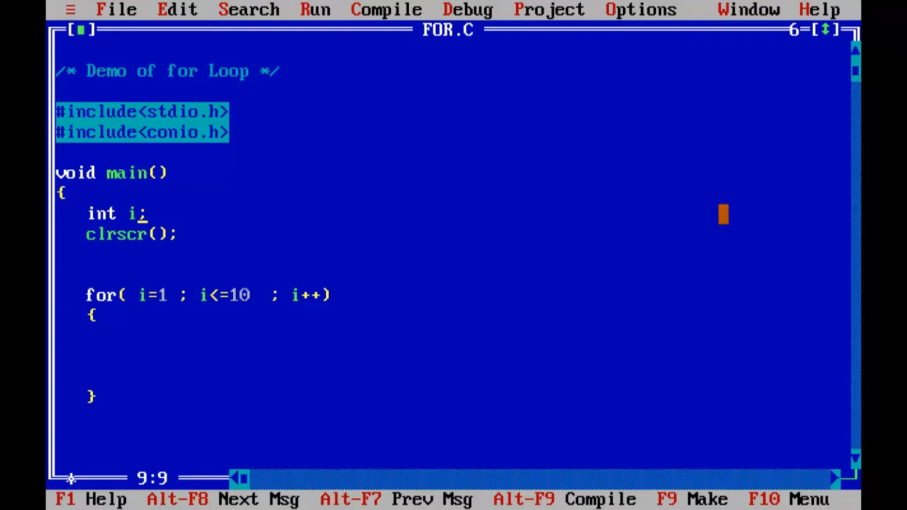
Extend the declaration to int i, a=2, prod.
text(,)
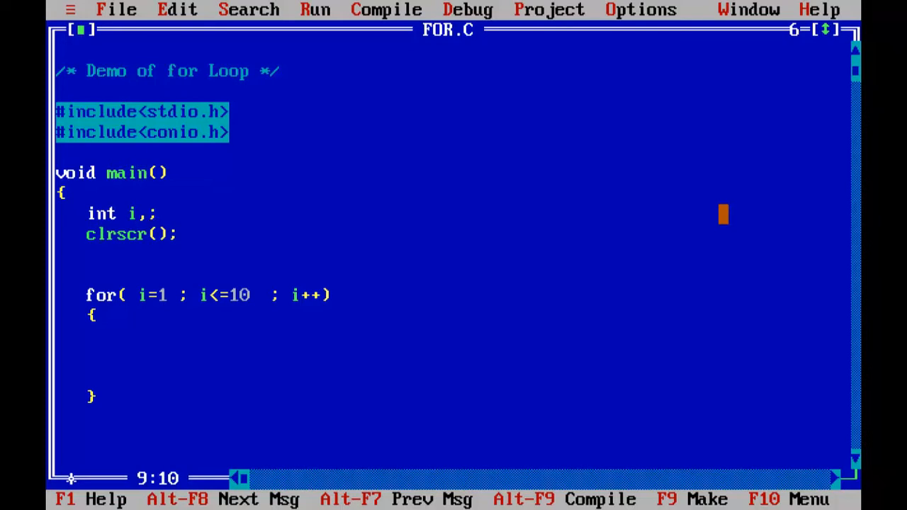
text(a)
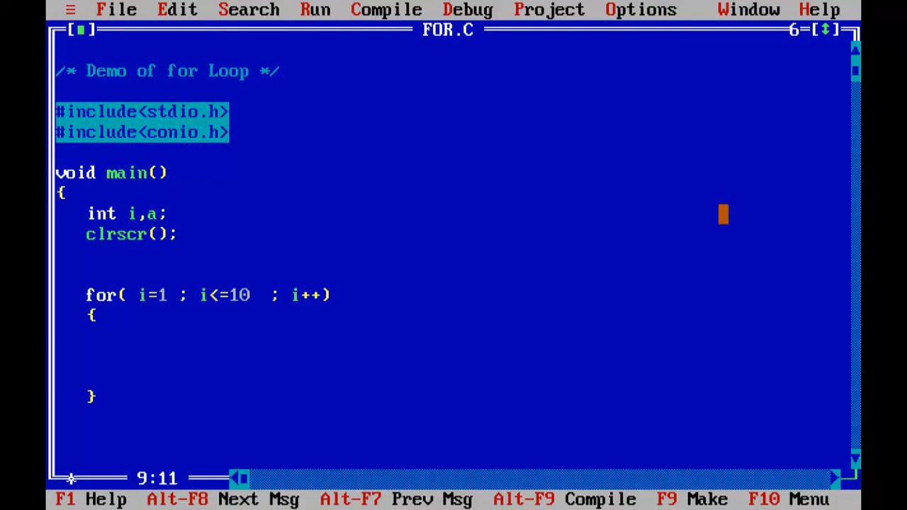
text(=2,)
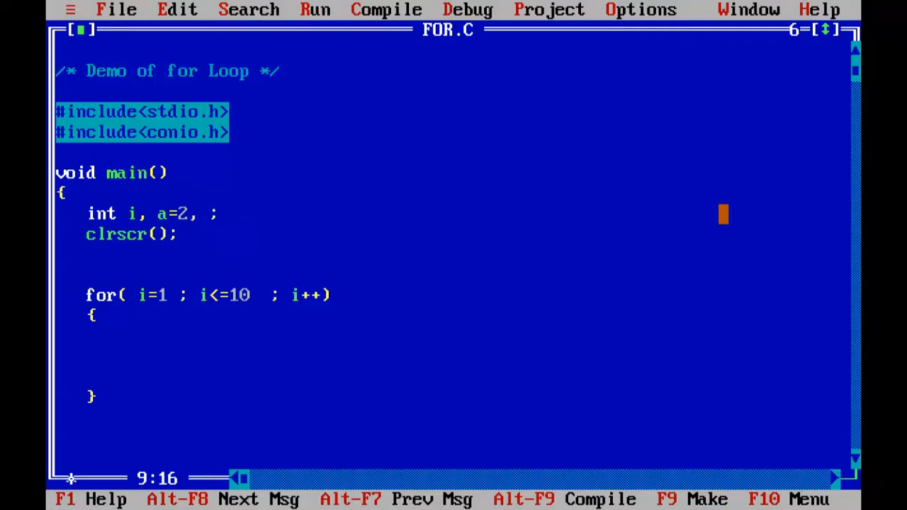
text(prod)
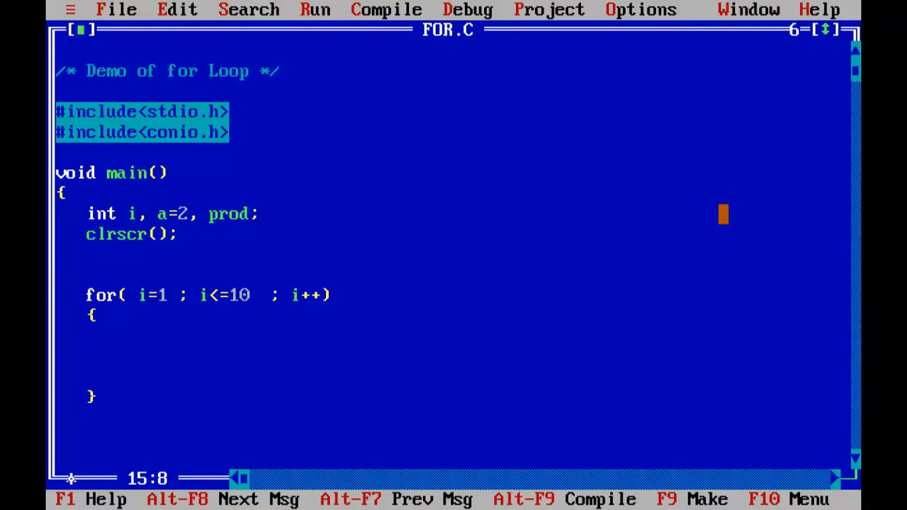
Compute prod = i*a in the loop and start a printf of "%d\n".
text(prdo)
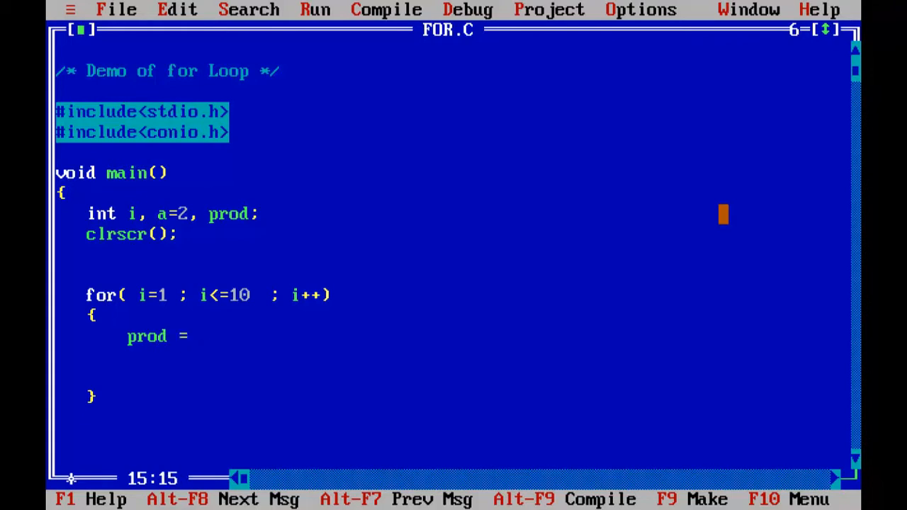
text(i*a)
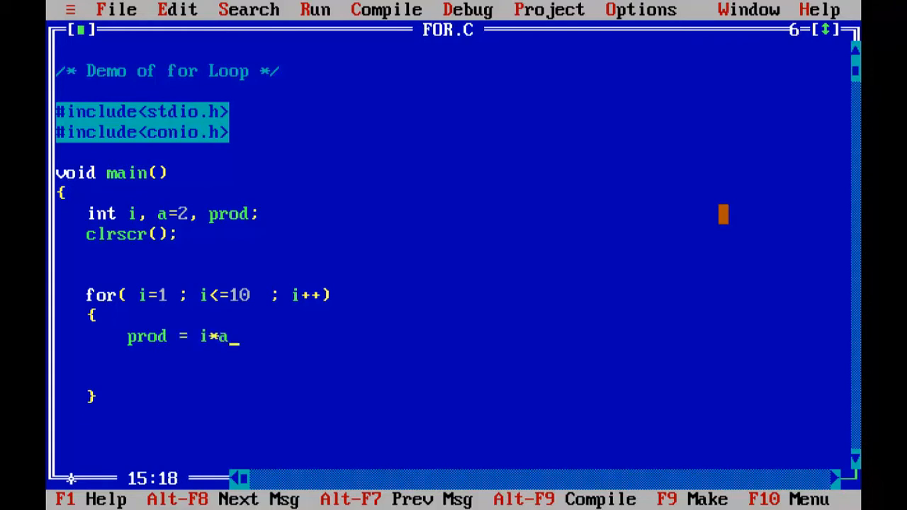
text(;)
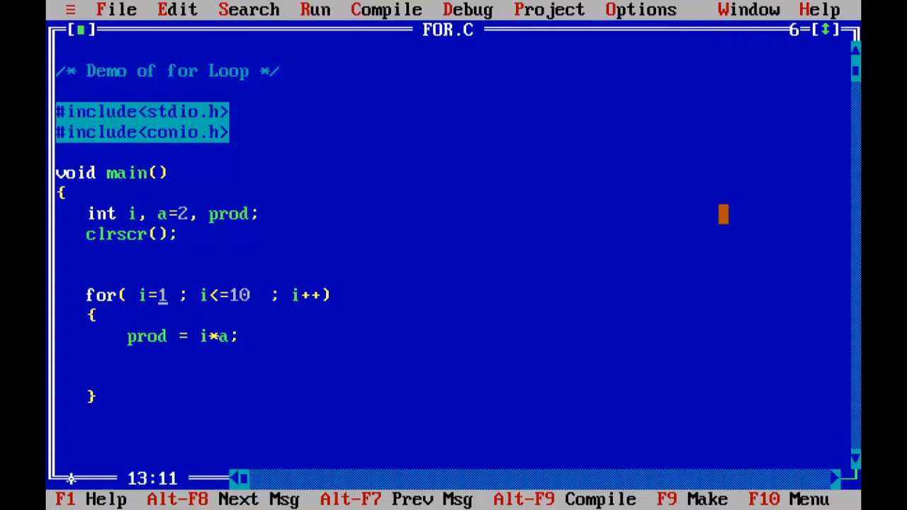
key(Down)
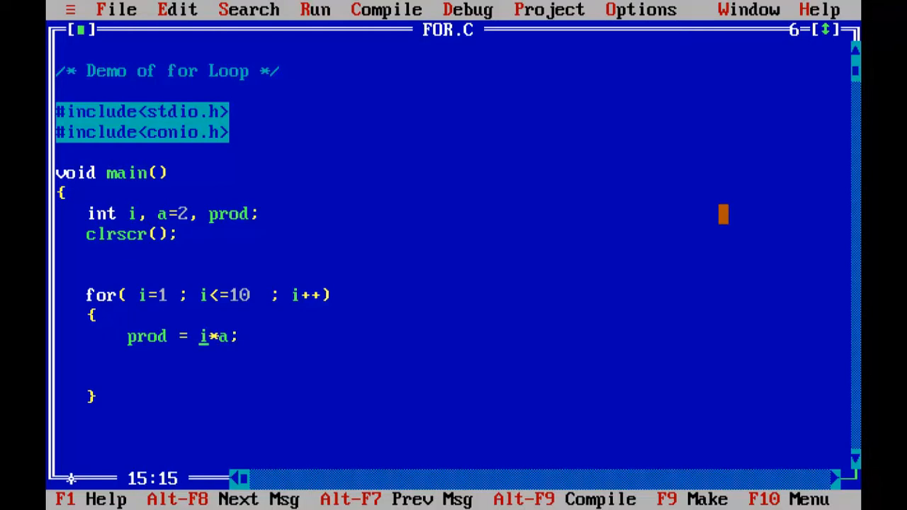
text(printf("%d\n",;)
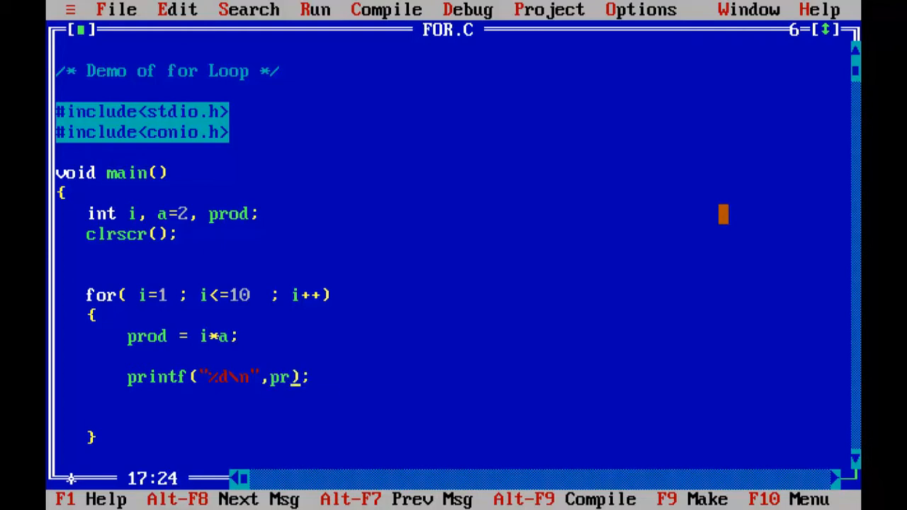
Rewrite the printf format to "%d X %d = %d\n" and add argument a.
text(od)
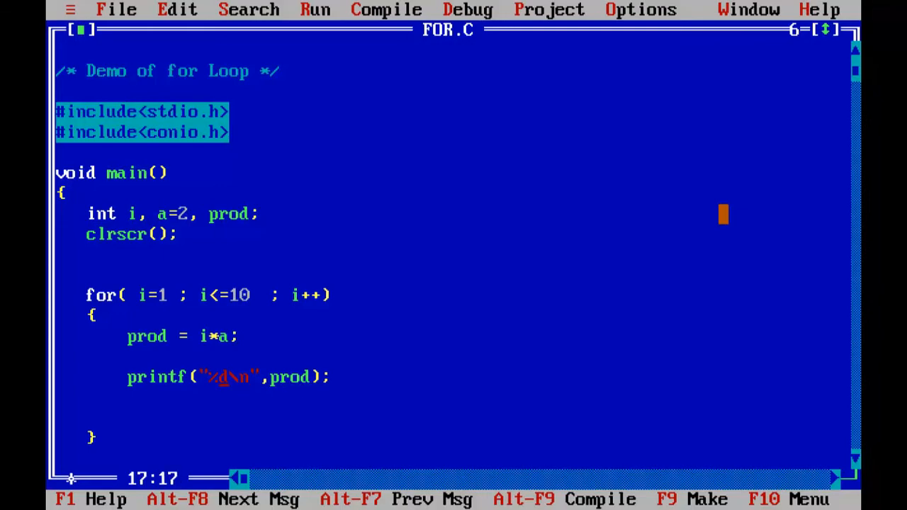
key(Left)
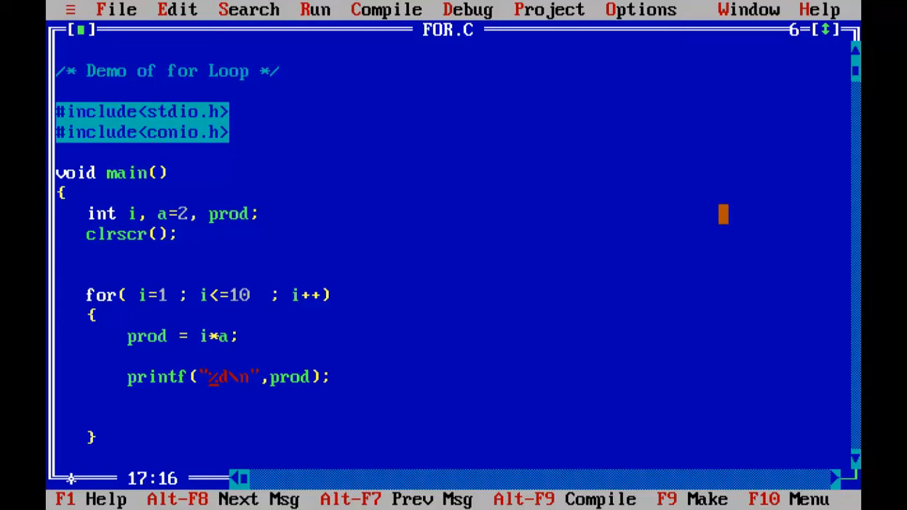
text(%d)
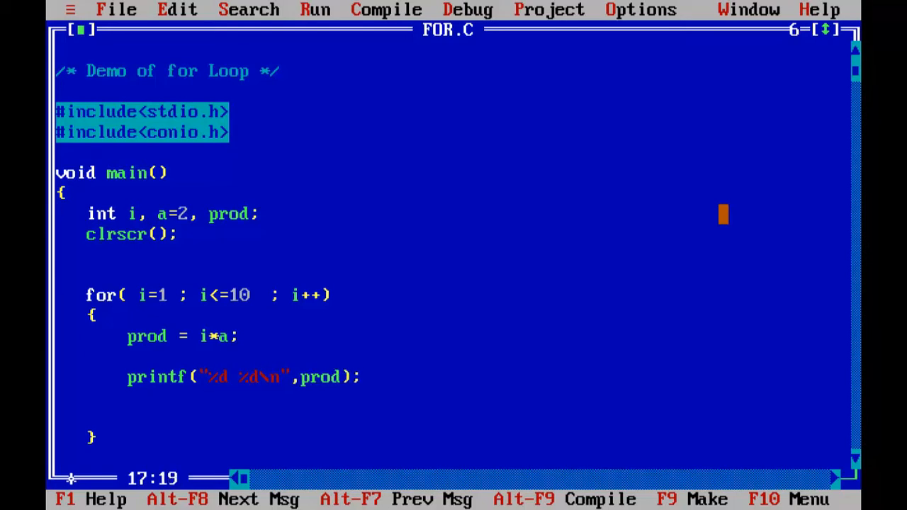
text(X)
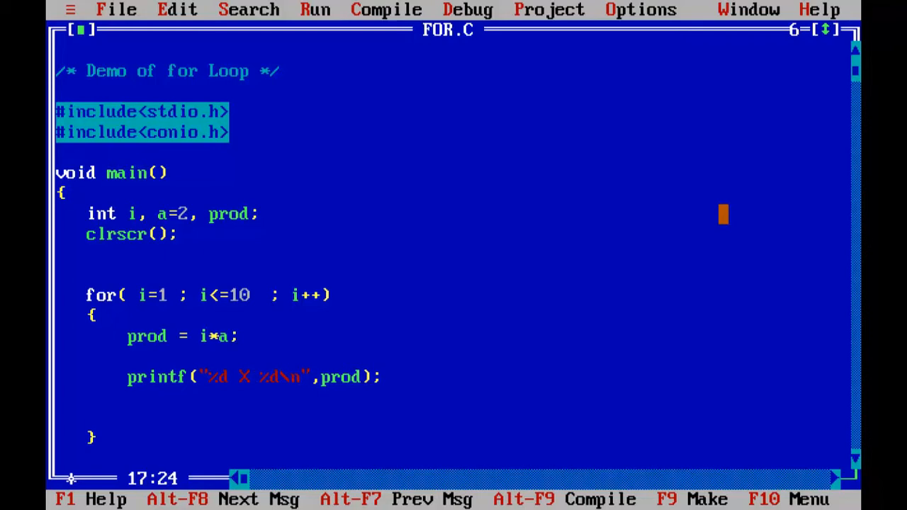
text(=)
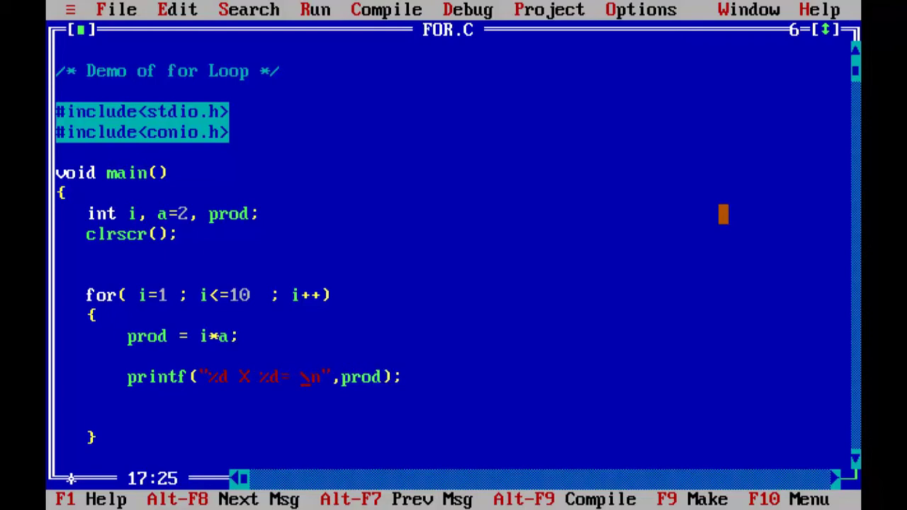
text(%d)
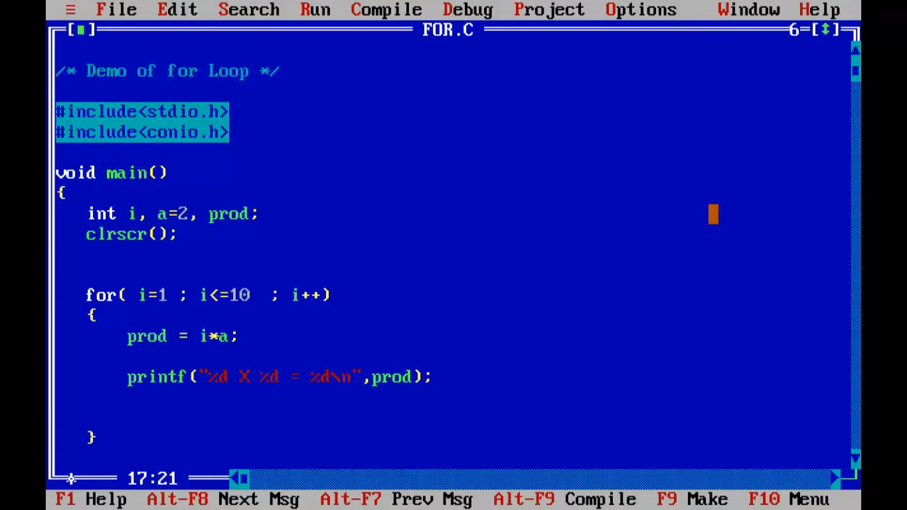
click(215, 376)
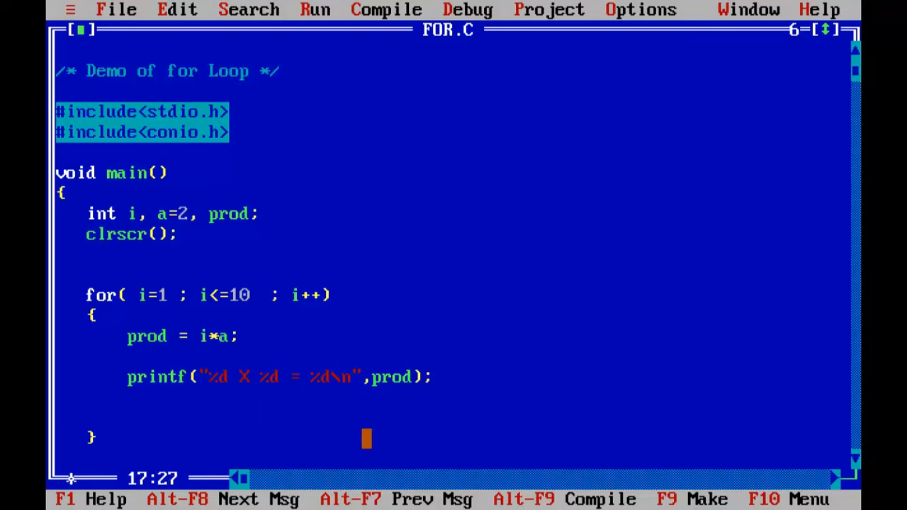
mouse_move(579, 357)
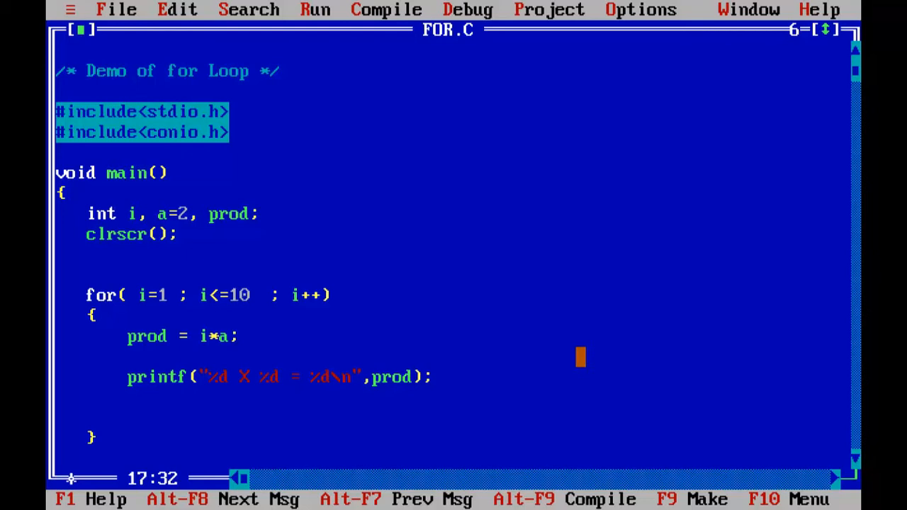
text(a,i,)
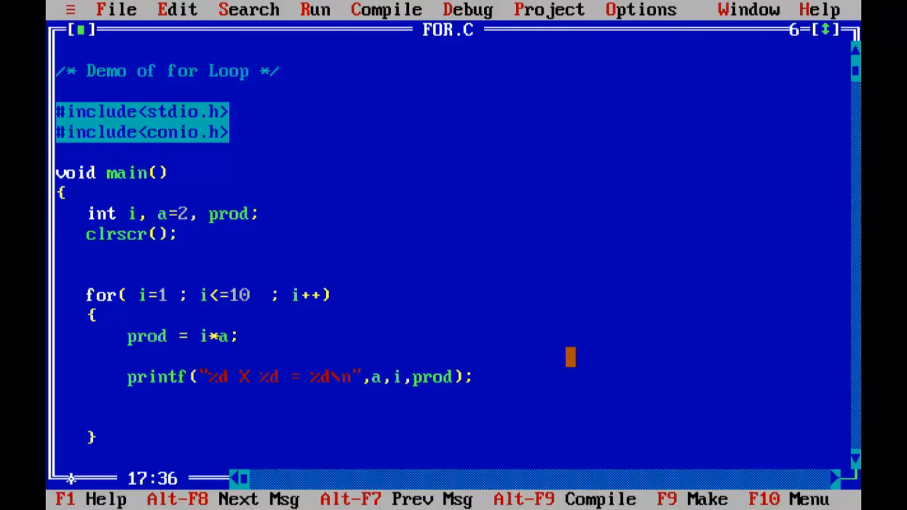
click(195, 215)
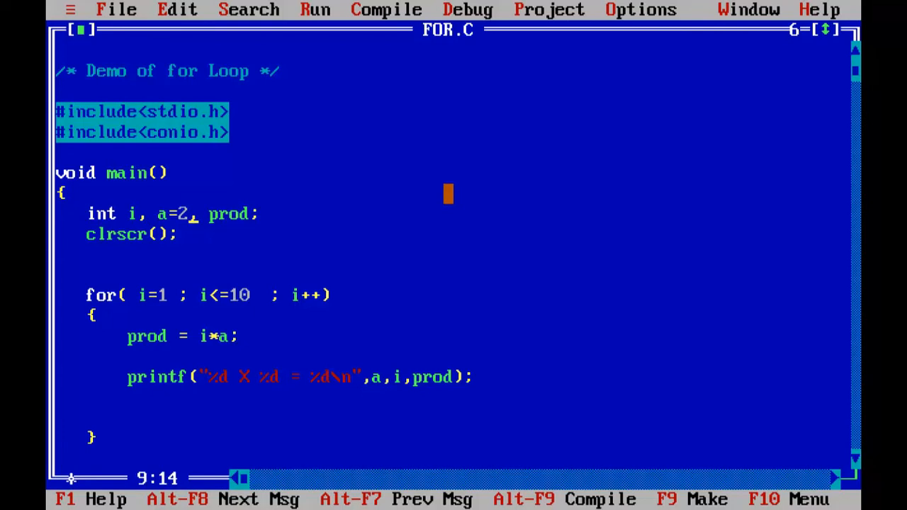
Change a from 2 to 3, run Alt-F9, then delete the value, leaving a=.
key(Backspace)
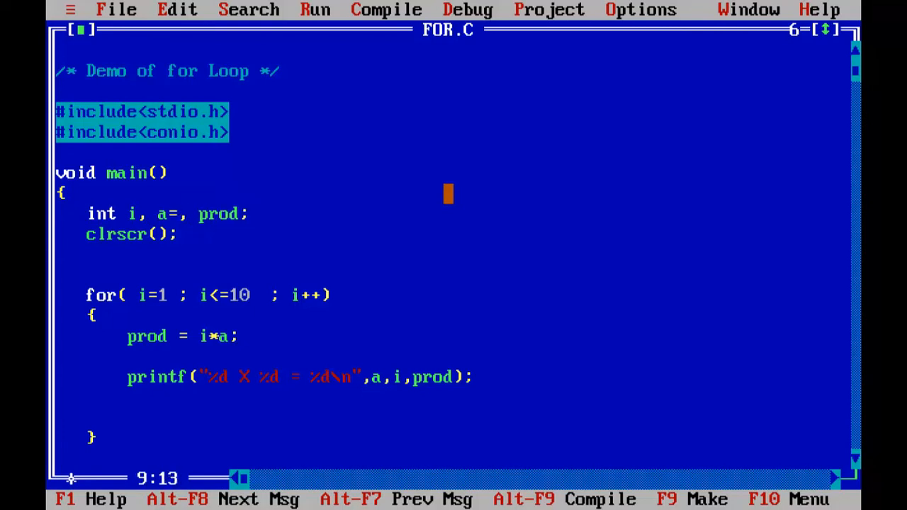
text(3)
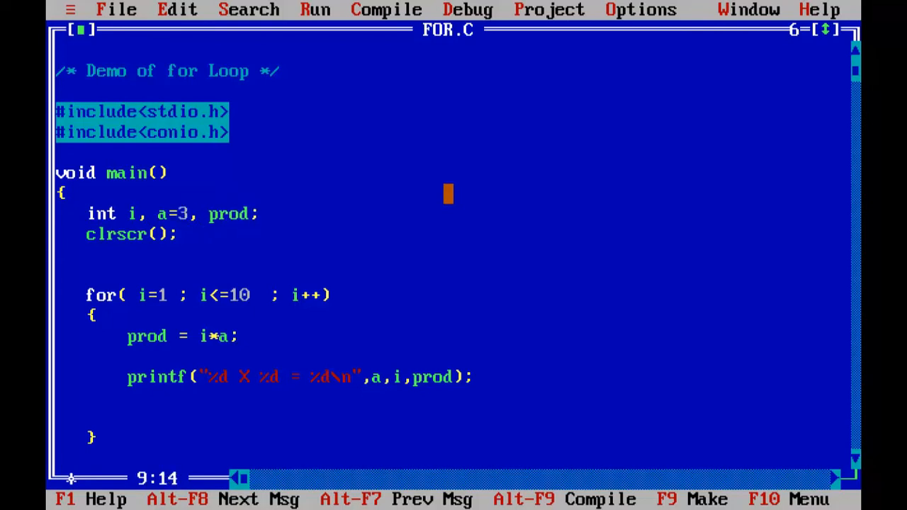
key(Alt-F9)
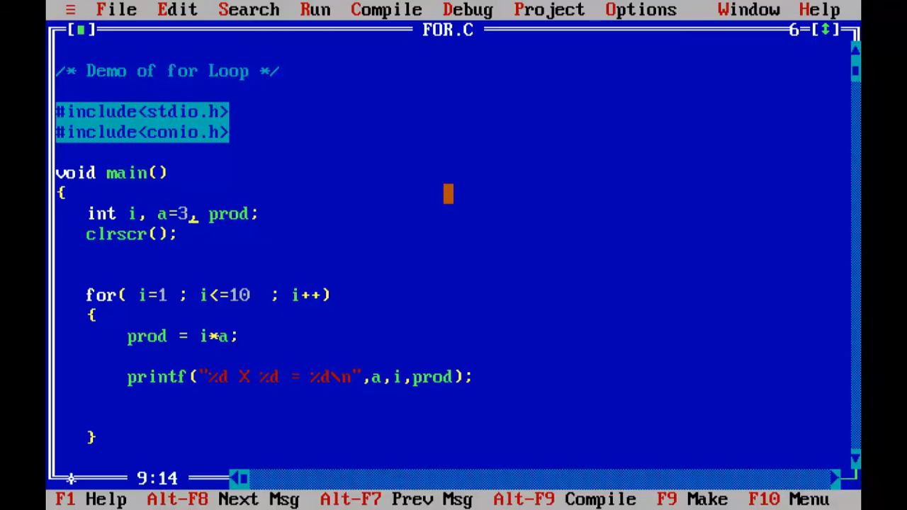
key(Backspace)
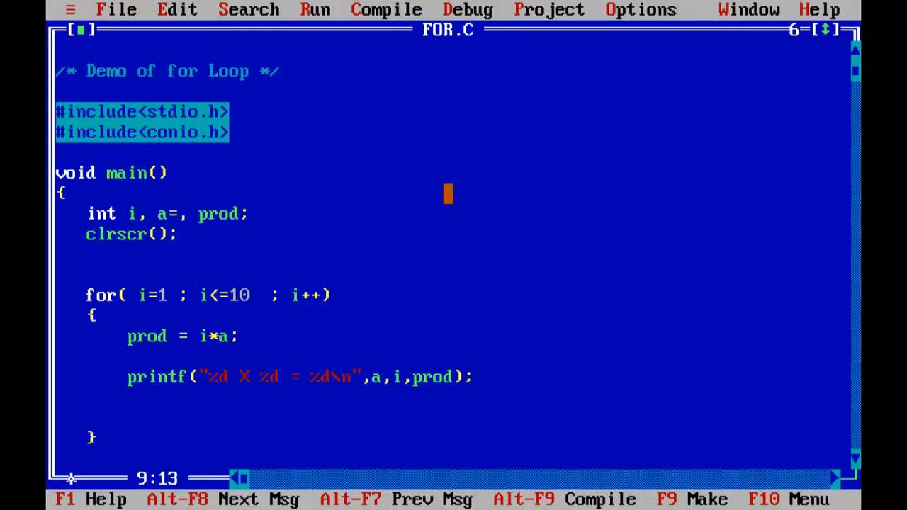